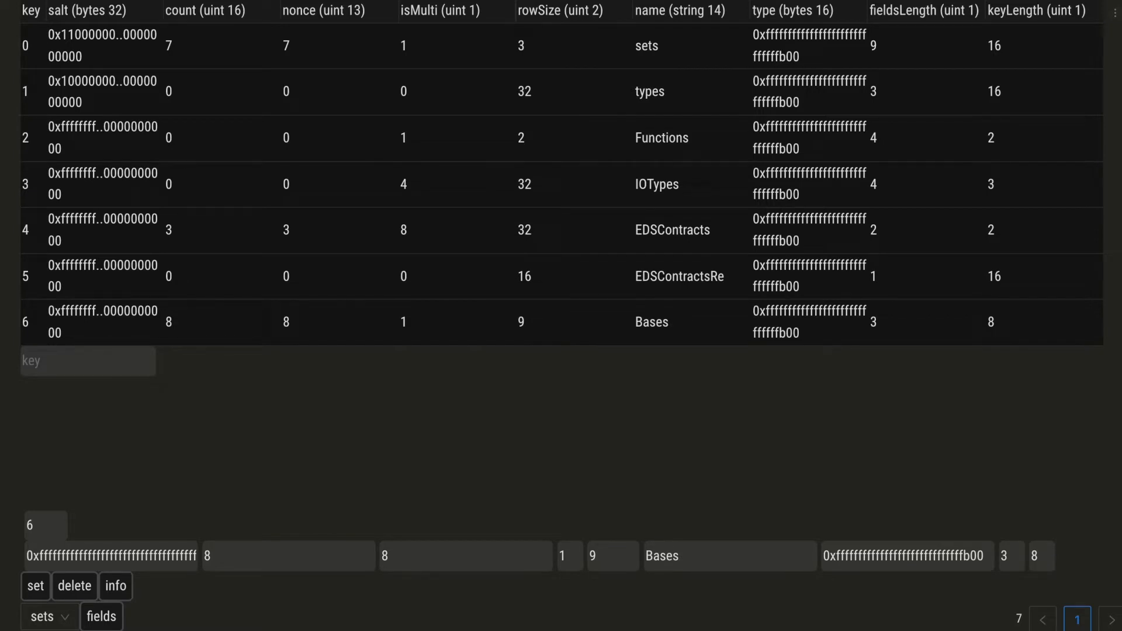
pyautogui.moveTo(608, 238)
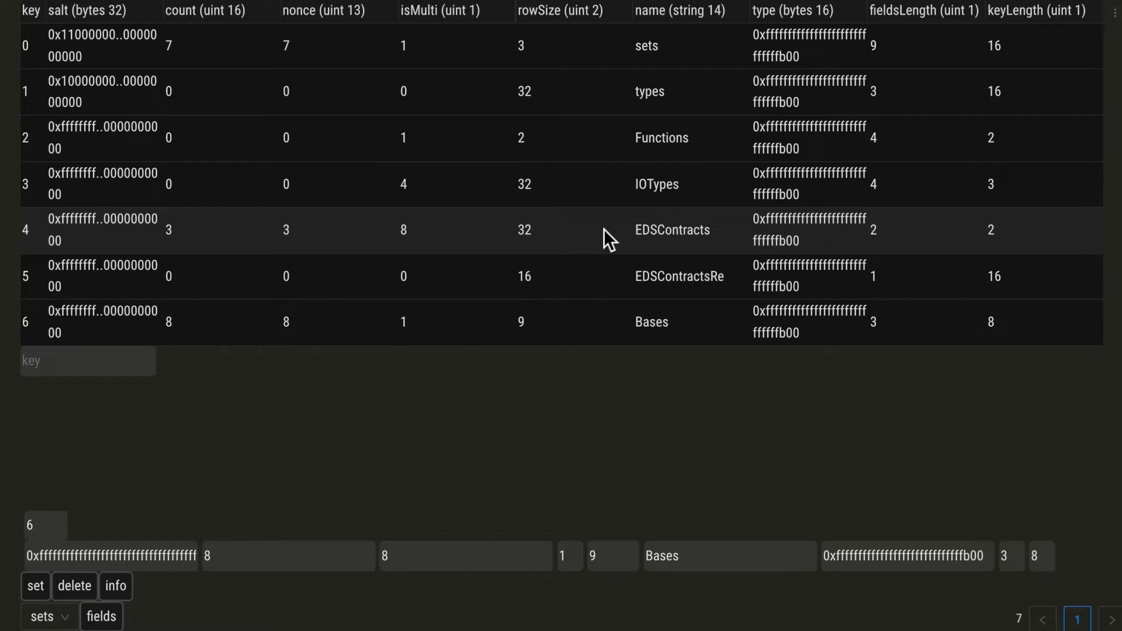
# Open the table selector list (currently 'sets') in the EDS contract table viewer
pyautogui.click(40, 616)
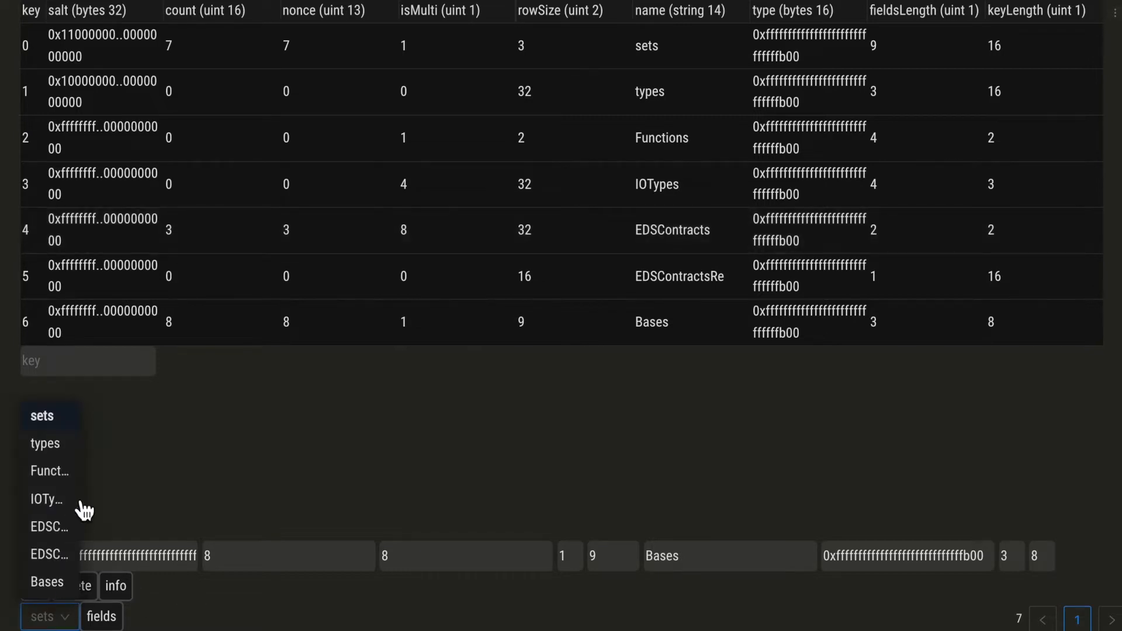
# Show the EDSContracts table listing NFT1, NFT2 and NFT3 with their addresses
pyautogui.click(49, 527)
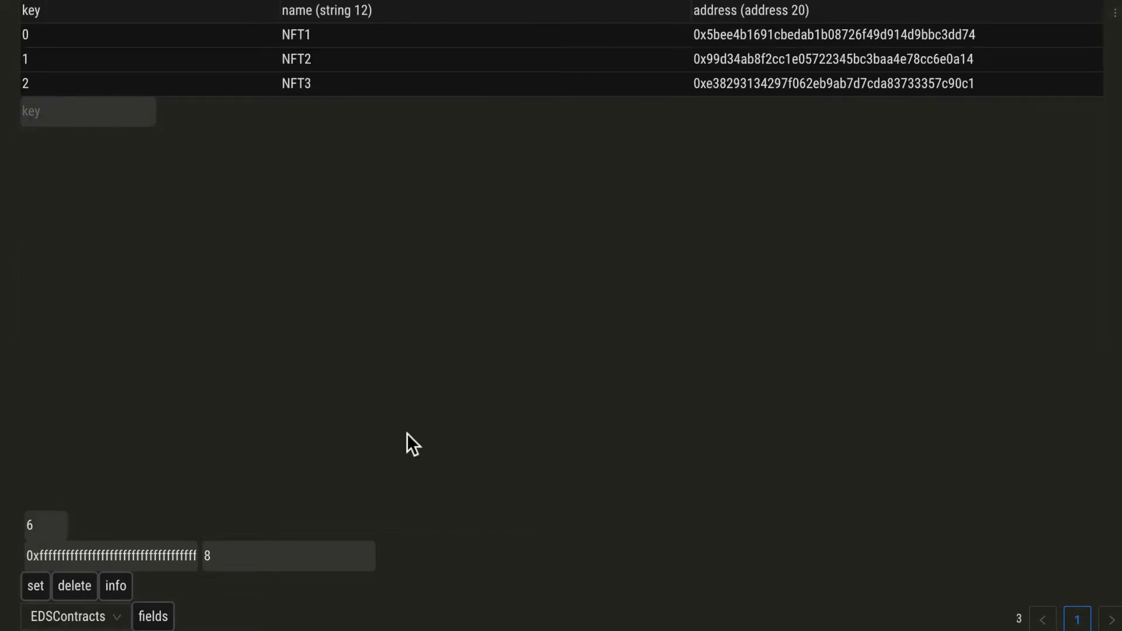
pyautogui.moveTo(677, 85)
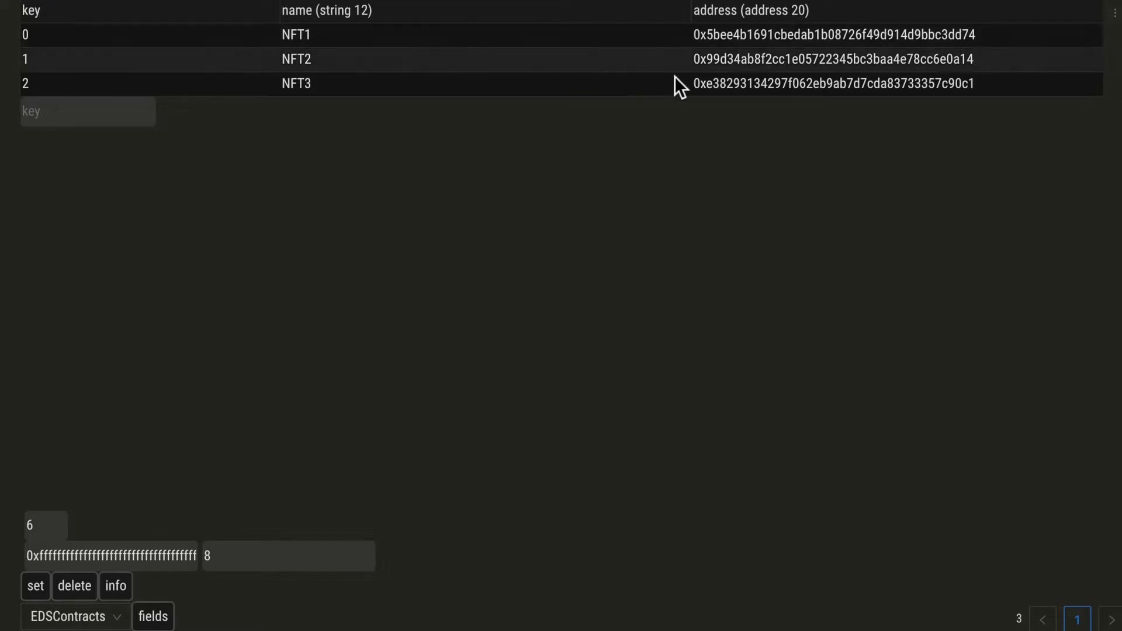
pyautogui.moveTo(326, 58)
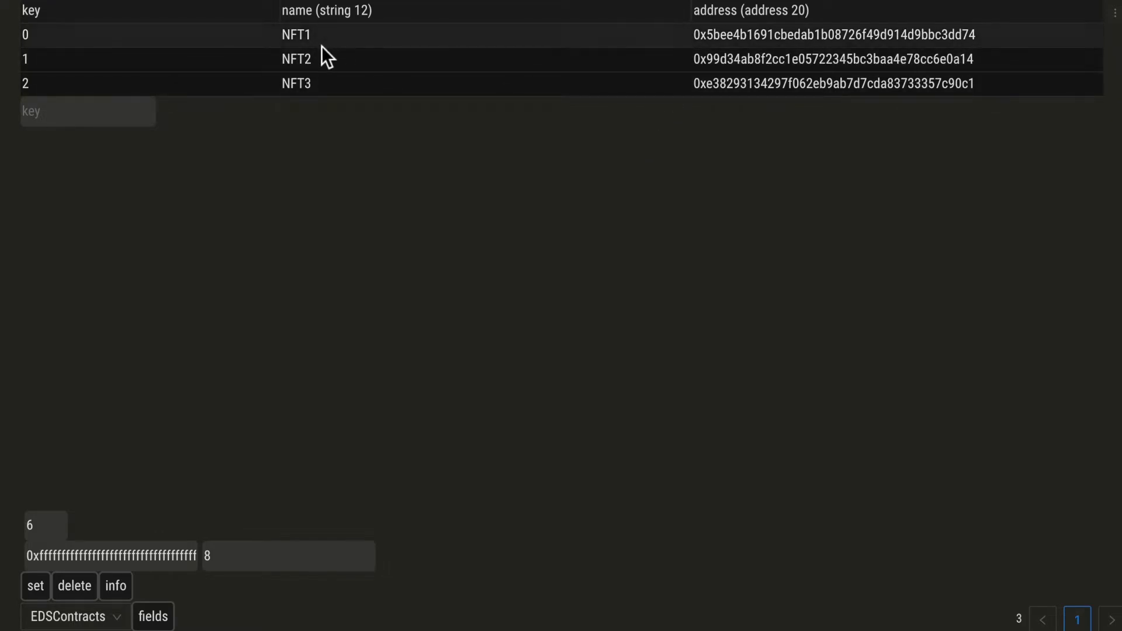
pyautogui.moveTo(338, 97)
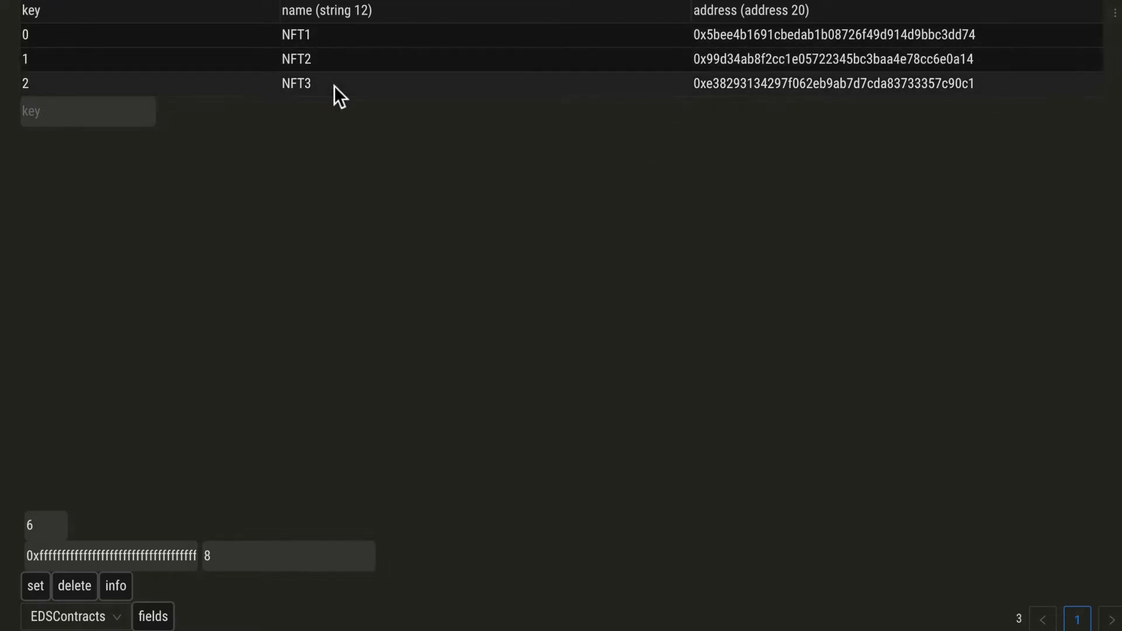
pyautogui.moveTo(535, 208)
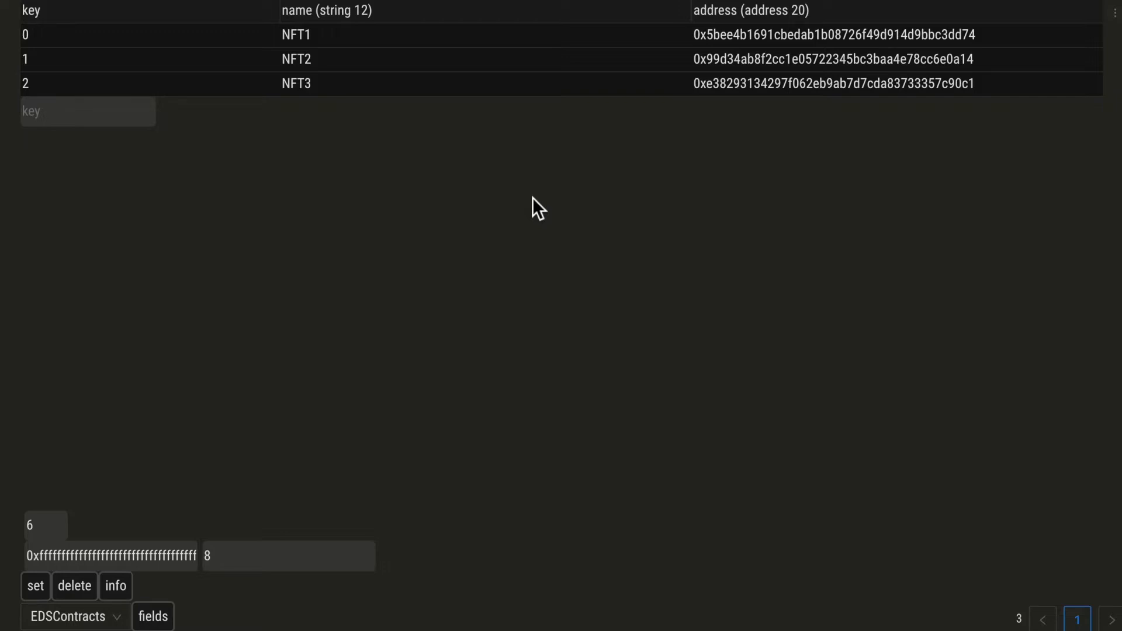
pyautogui.moveTo(595, 173)
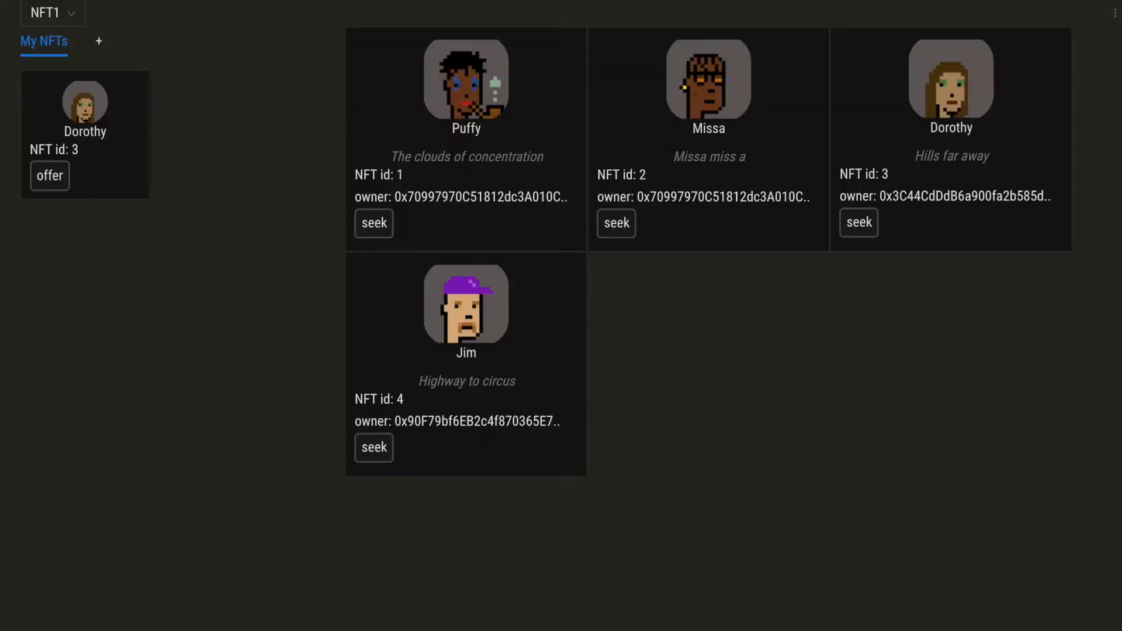
pyautogui.click(52, 13)
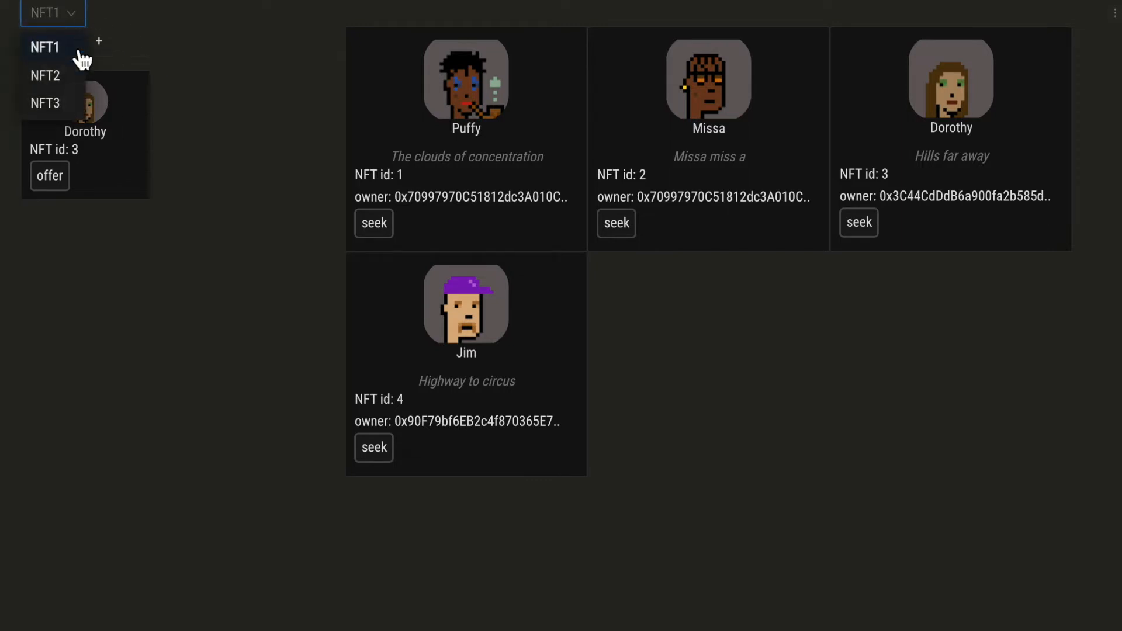
pyautogui.click(45, 47)
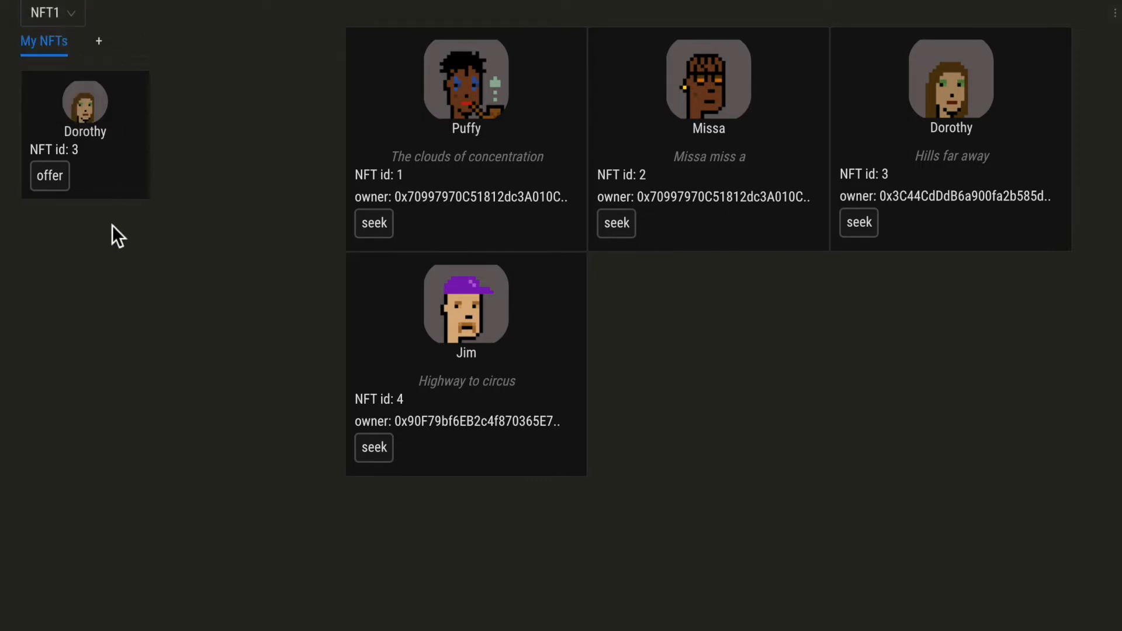
pyautogui.moveTo(236, 257)
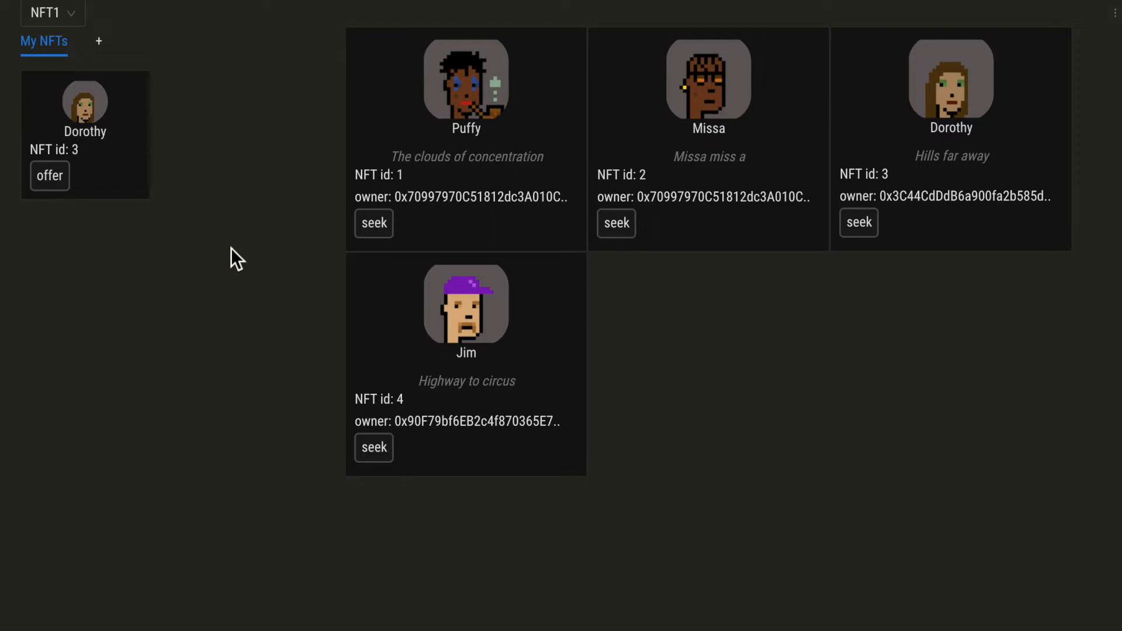
pyautogui.moveTo(859, 384)
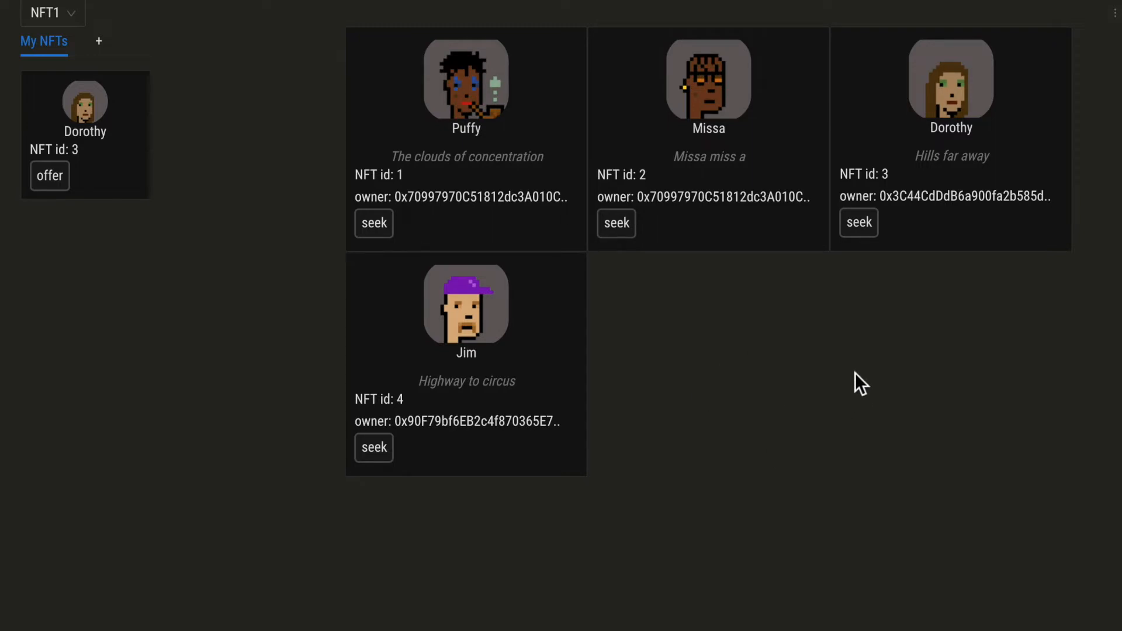
pyautogui.moveTo(373, 448)
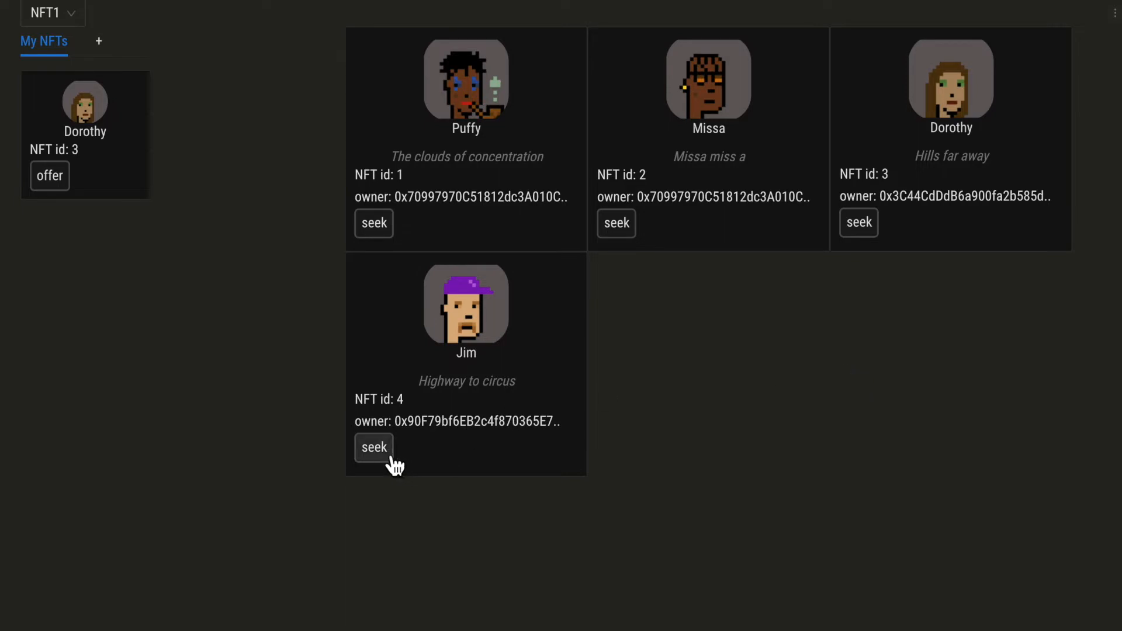
# Filter the NFT1 listing to NFTs held by Jim's owner via seek on Jim
pyautogui.click(374, 446)
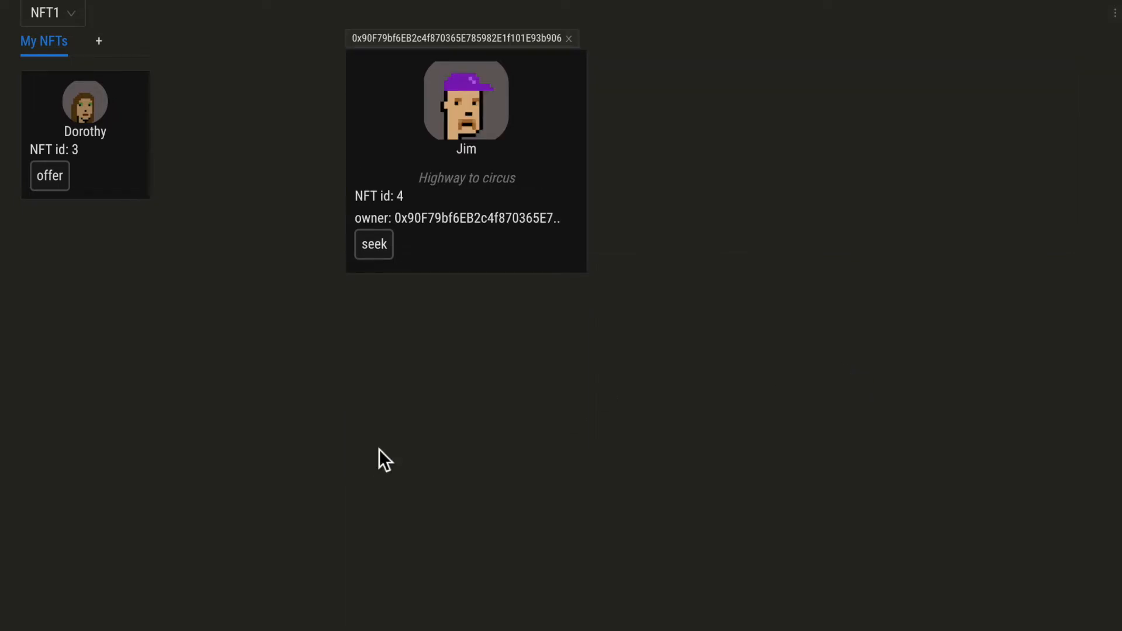
pyautogui.moveTo(426, 242)
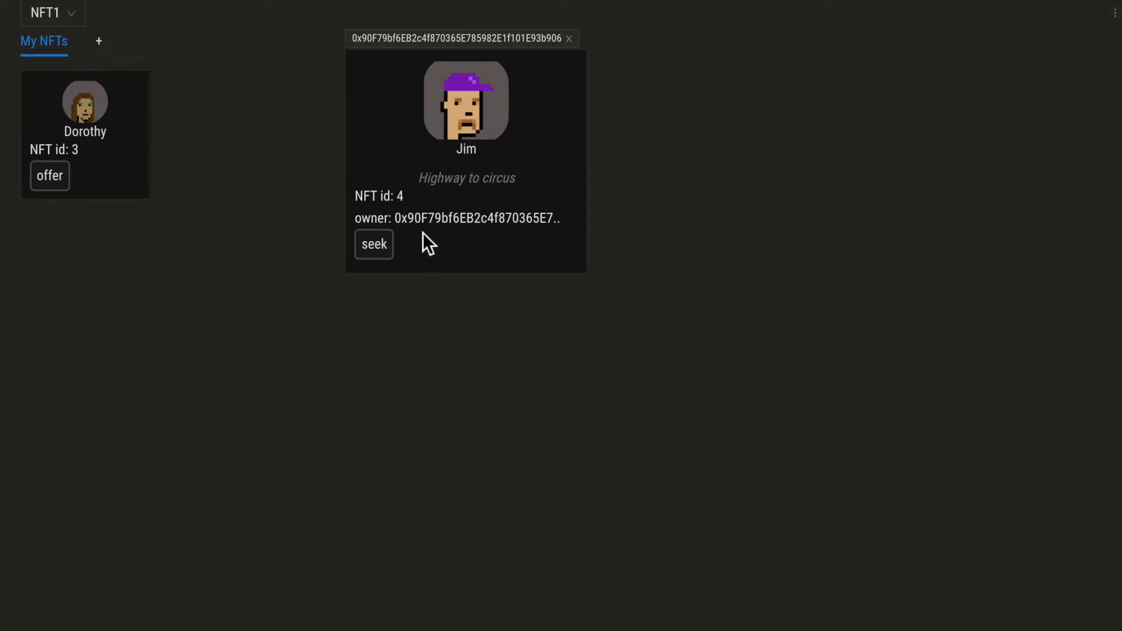
pyautogui.moveTo(496, 244)
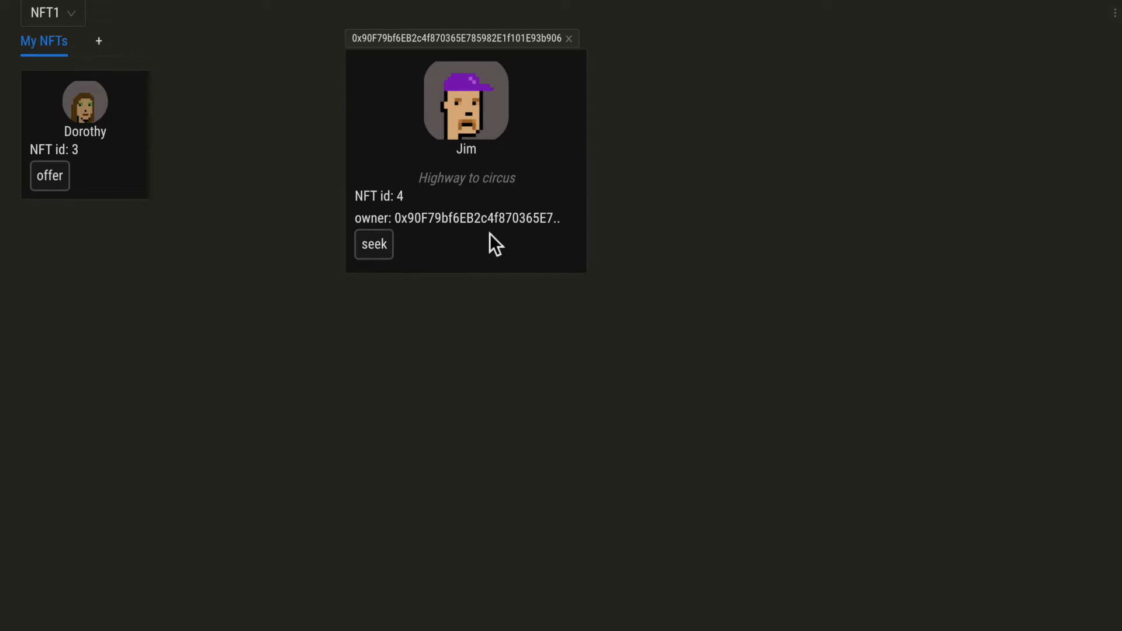
pyautogui.moveTo(429, 238)
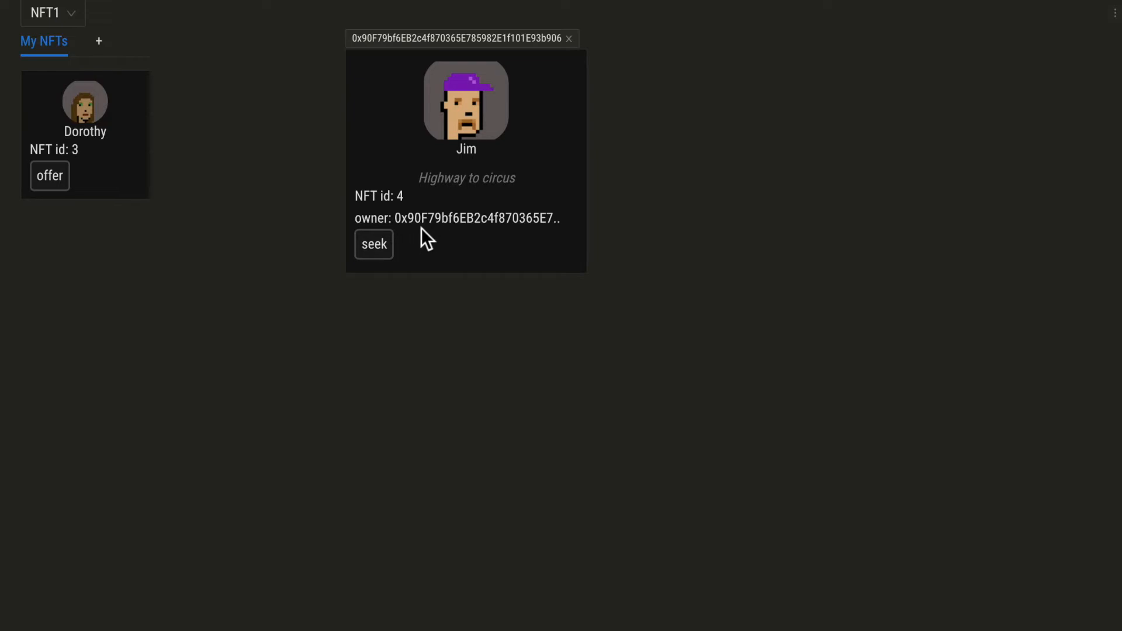
pyautogui.moveTo(306, 244)
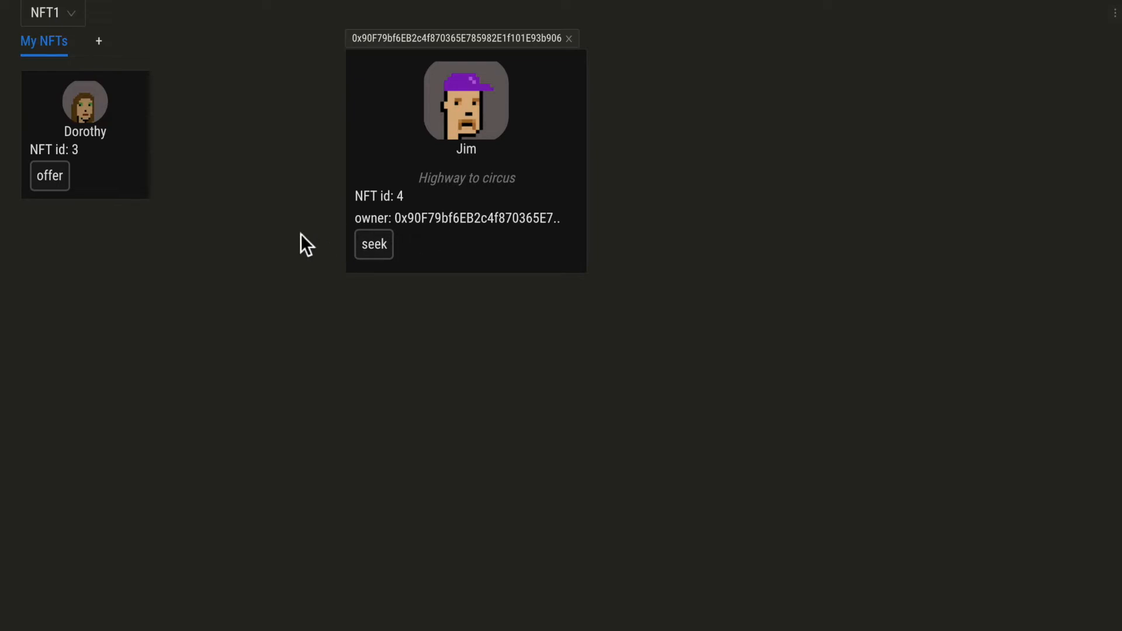
pyautogui.moveTo(101, 160)
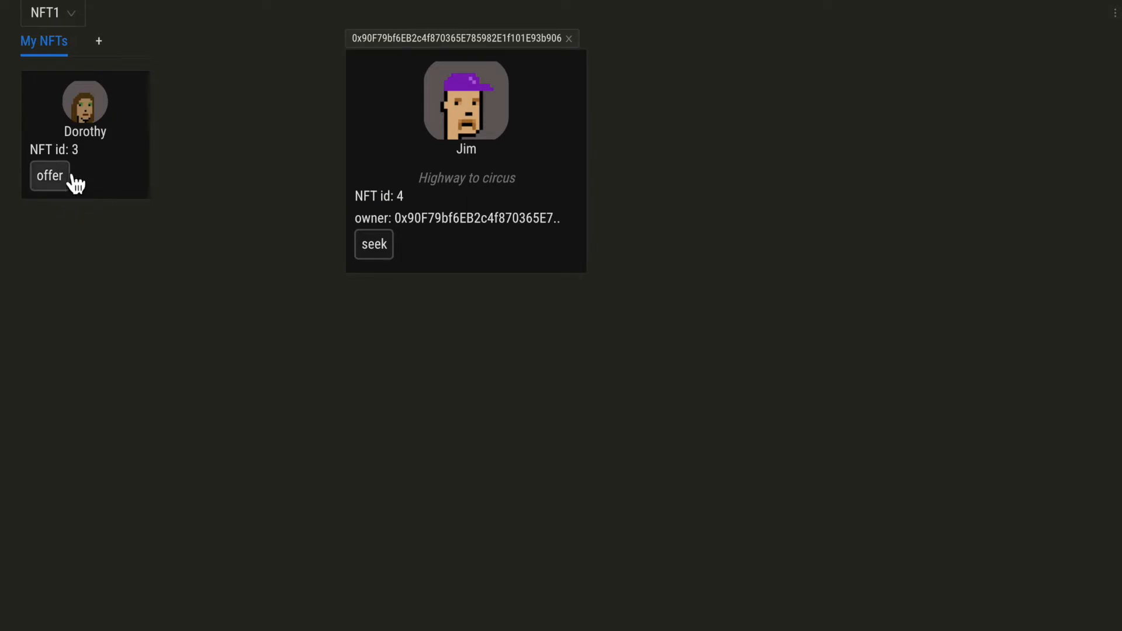
# Offer Dorothy from My NFTs and seek Jim to form a swap proposal
pyautogui.click(49, 175)
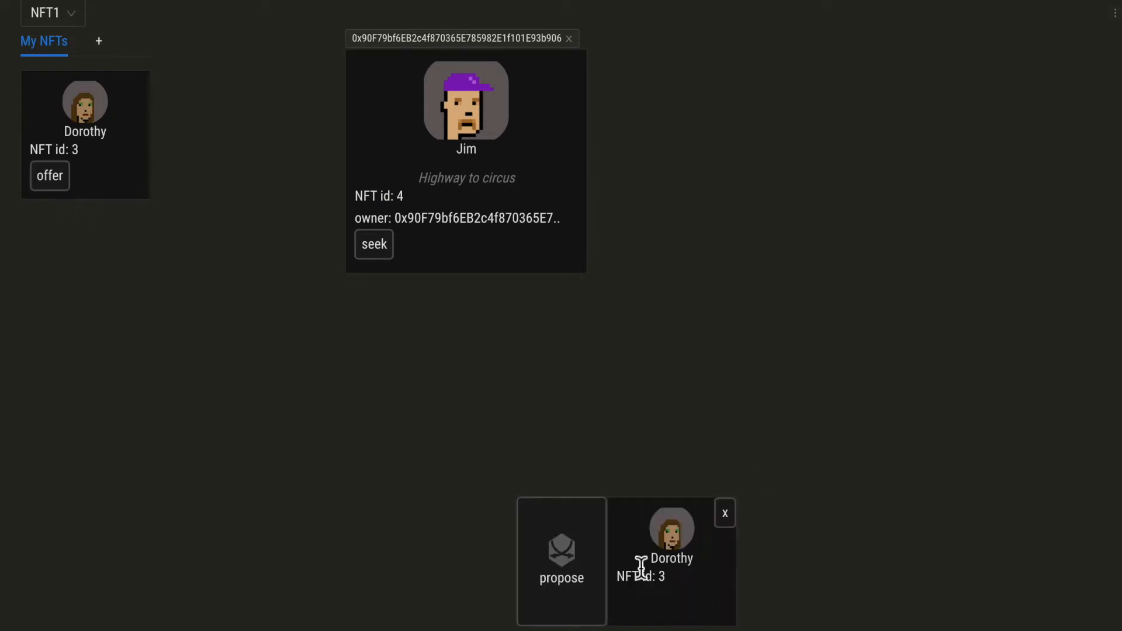
pyautogui.moveTo(828, 524)
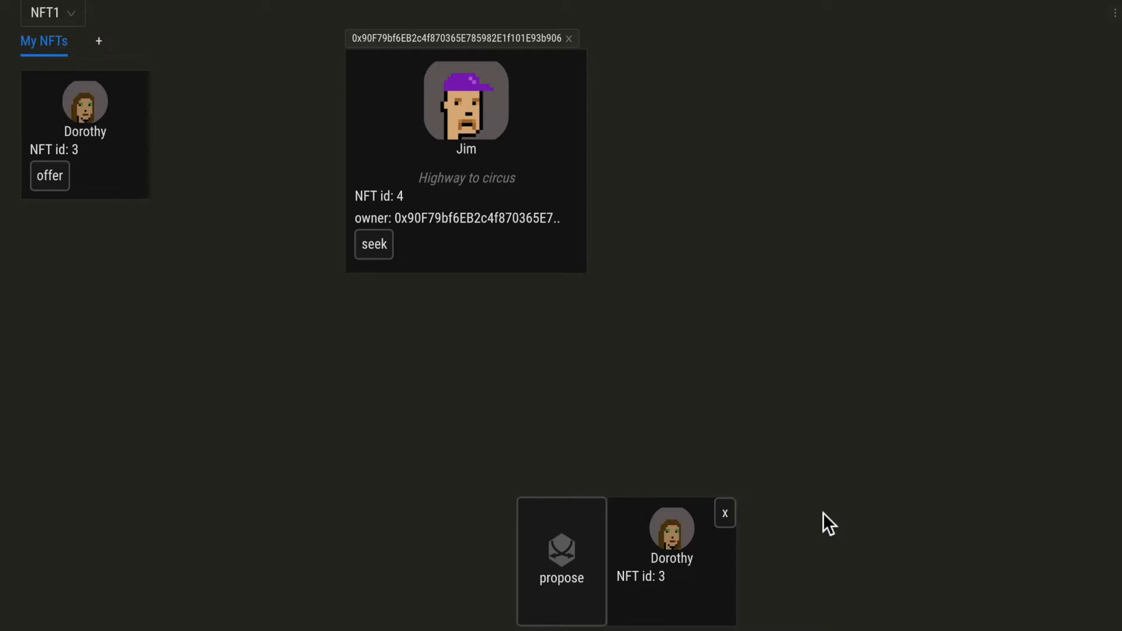
pyautogui.click(374, 244)
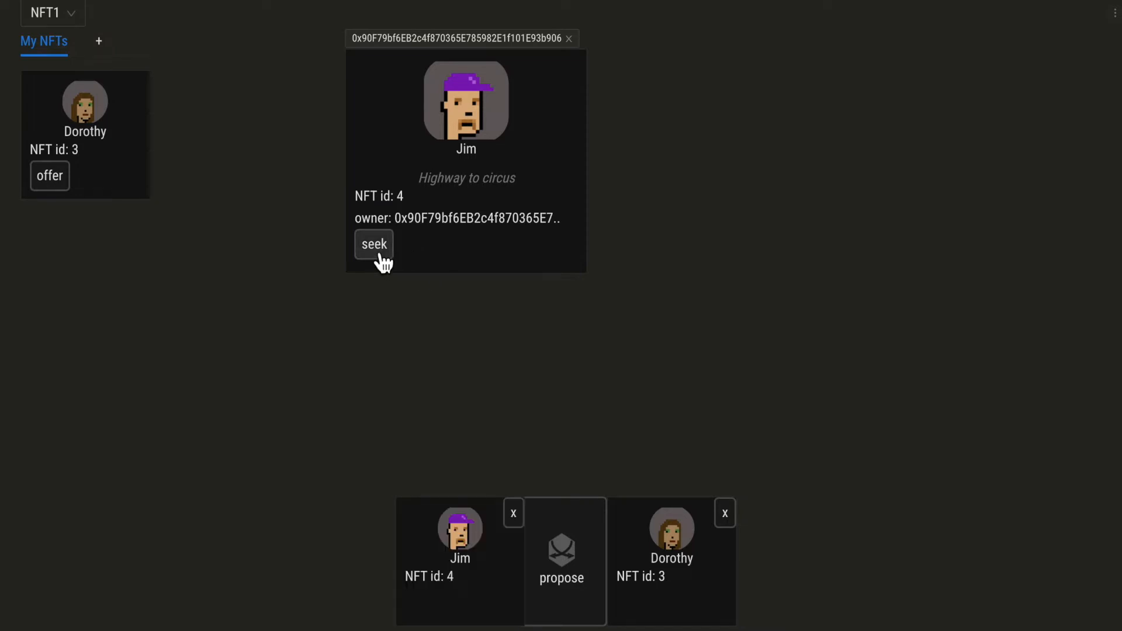
pyautogui.click(53, 13)
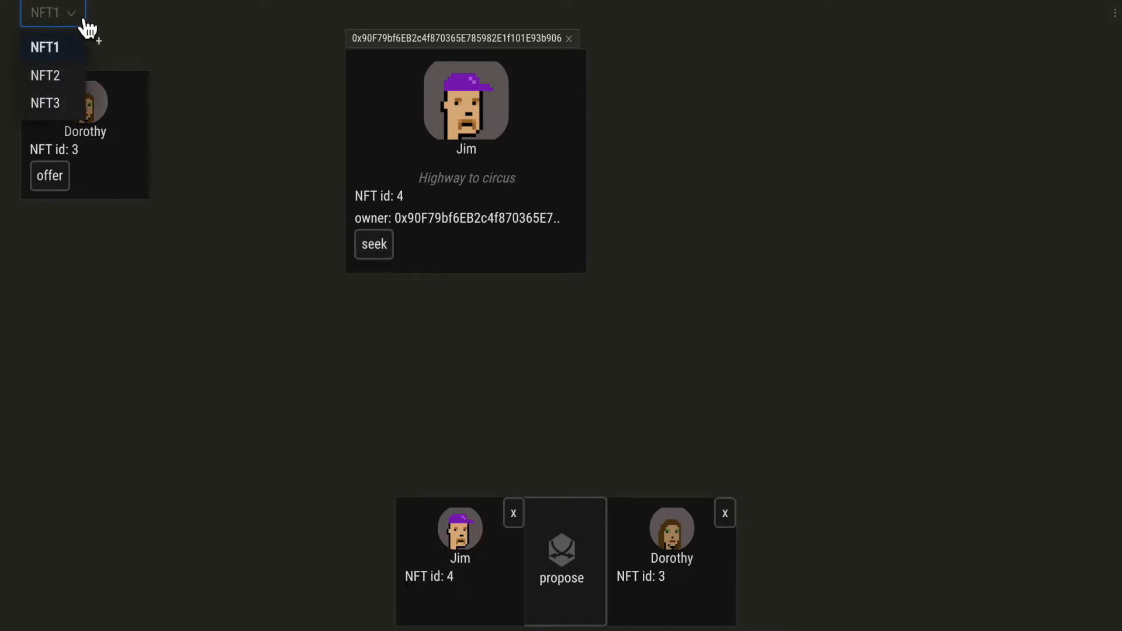
# Switch to the NFT2 collection and add Blacky (id 11) as a sought NFT
pyautogui.click(44, 74)
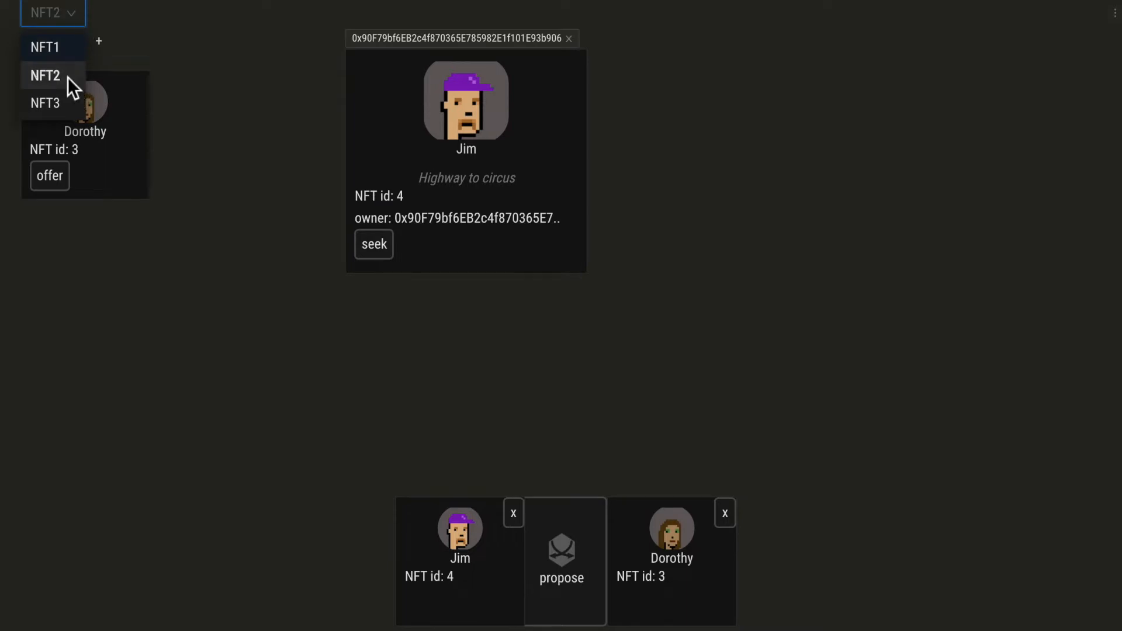
pyautogui.click(45, 76)
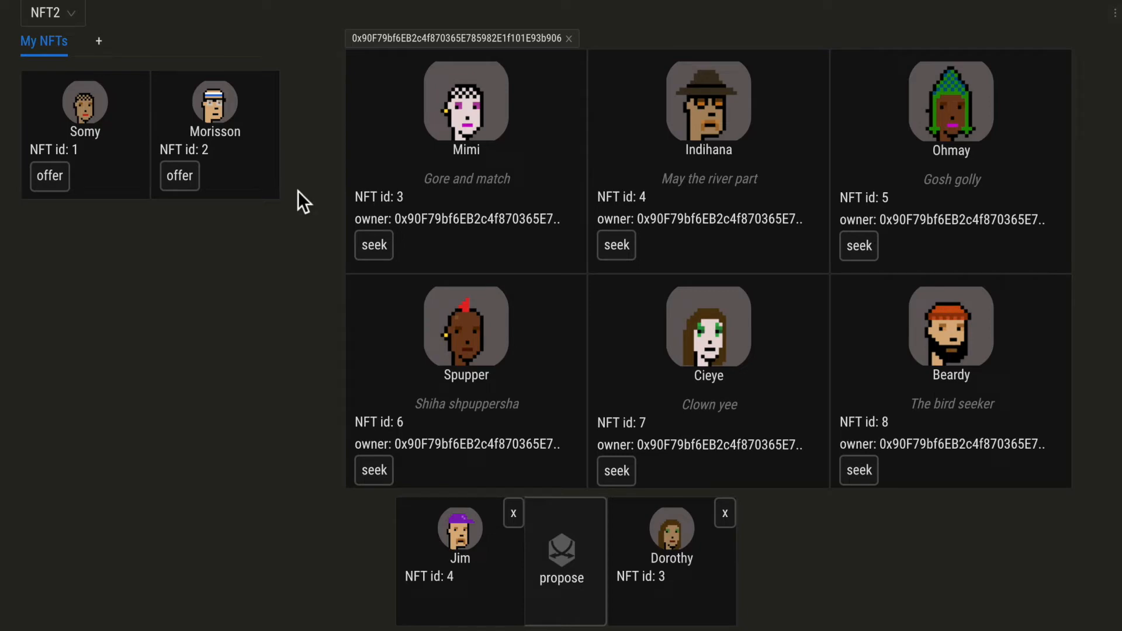
pyautogui.moveTo(819, 346)
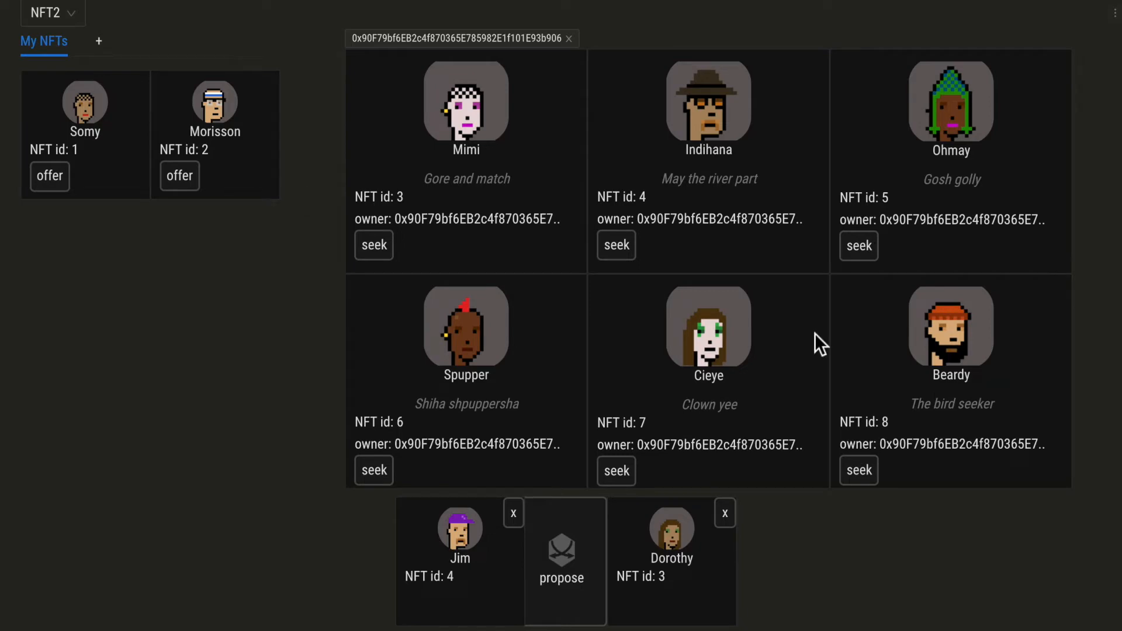
pyautogui.scroll(-3)
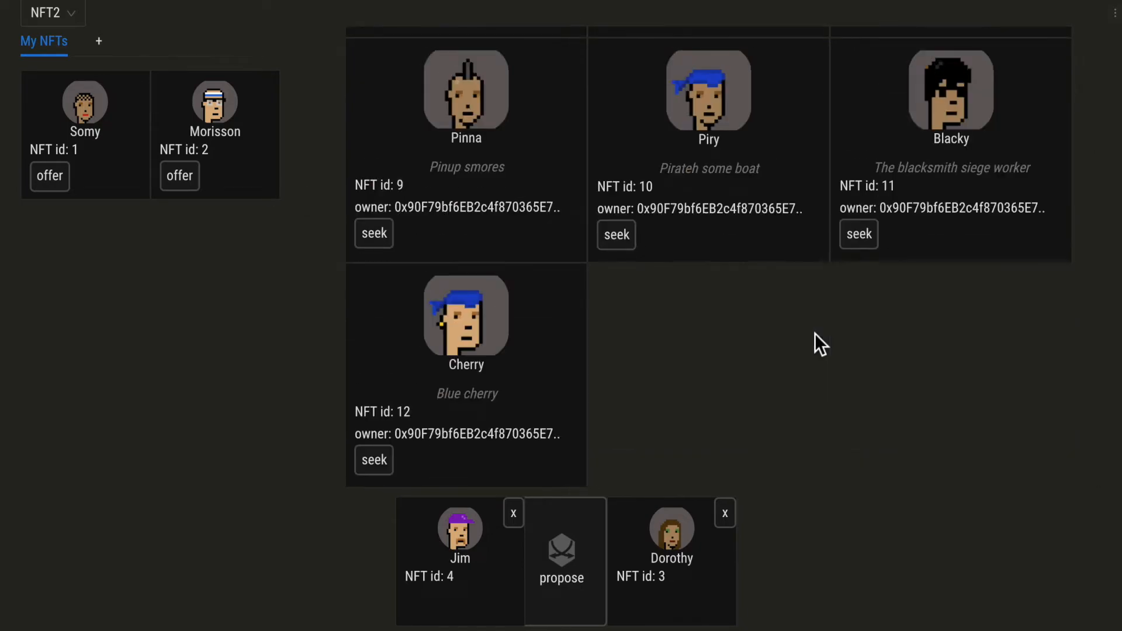
pyautogui.click(858, 234)
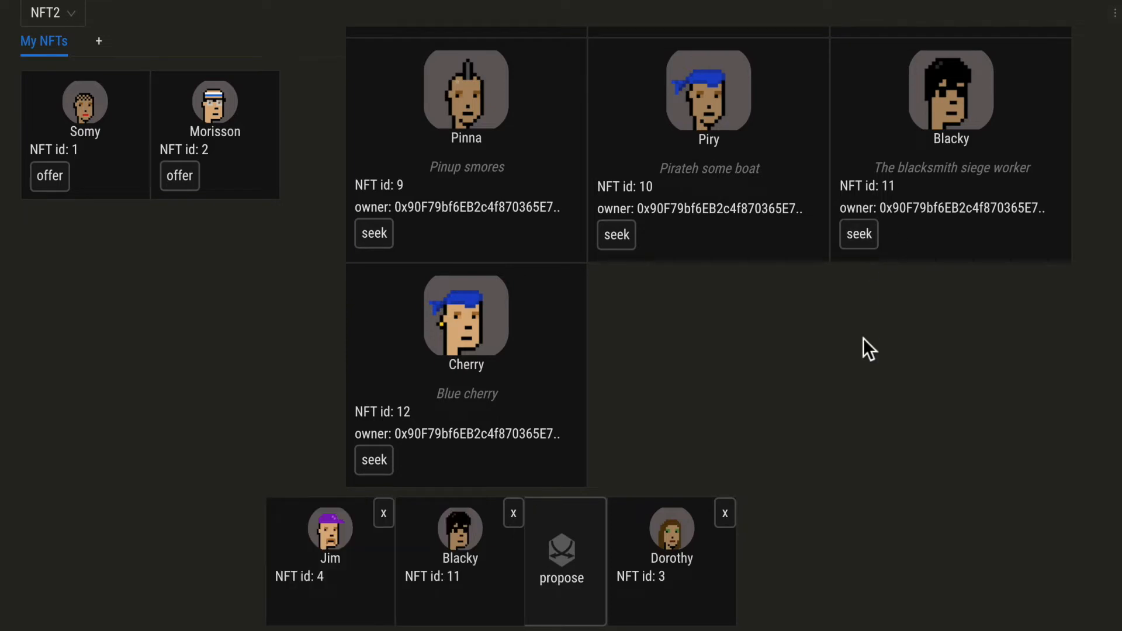
pyautogui.moveTo(709, 577)
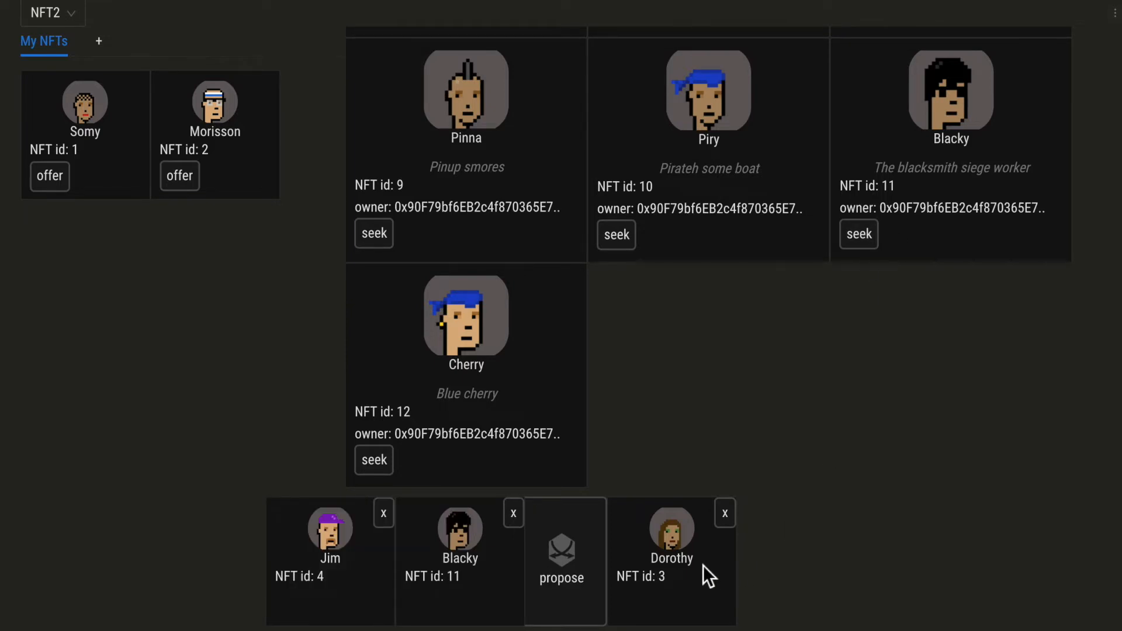
pyautogui.moveTo(499, 597)
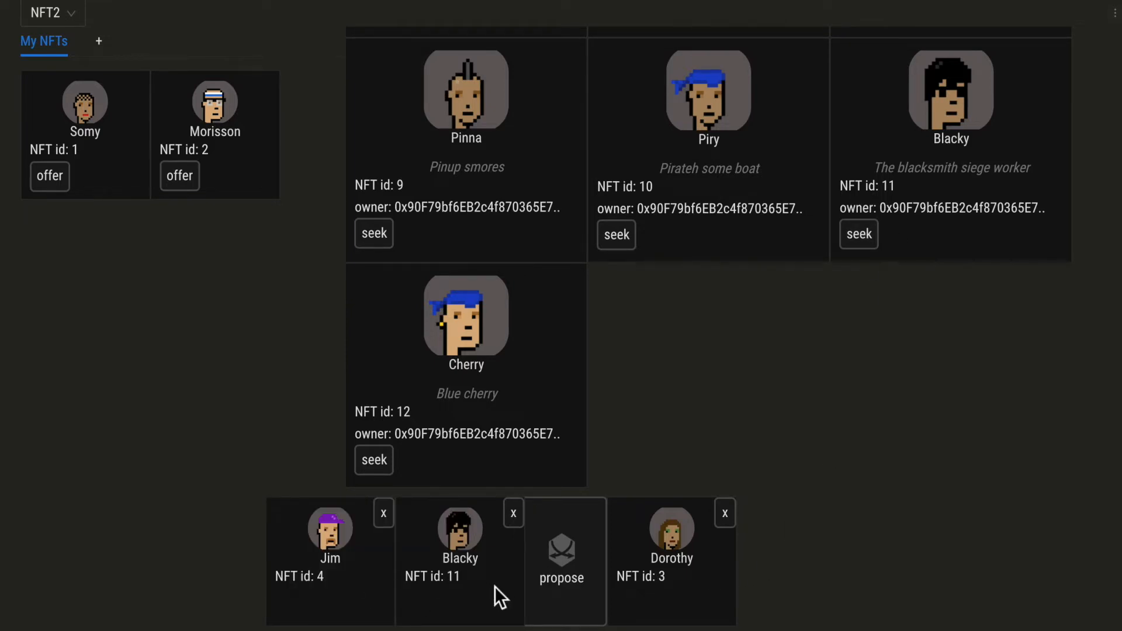
pyautogui.moveTo(496, 596)
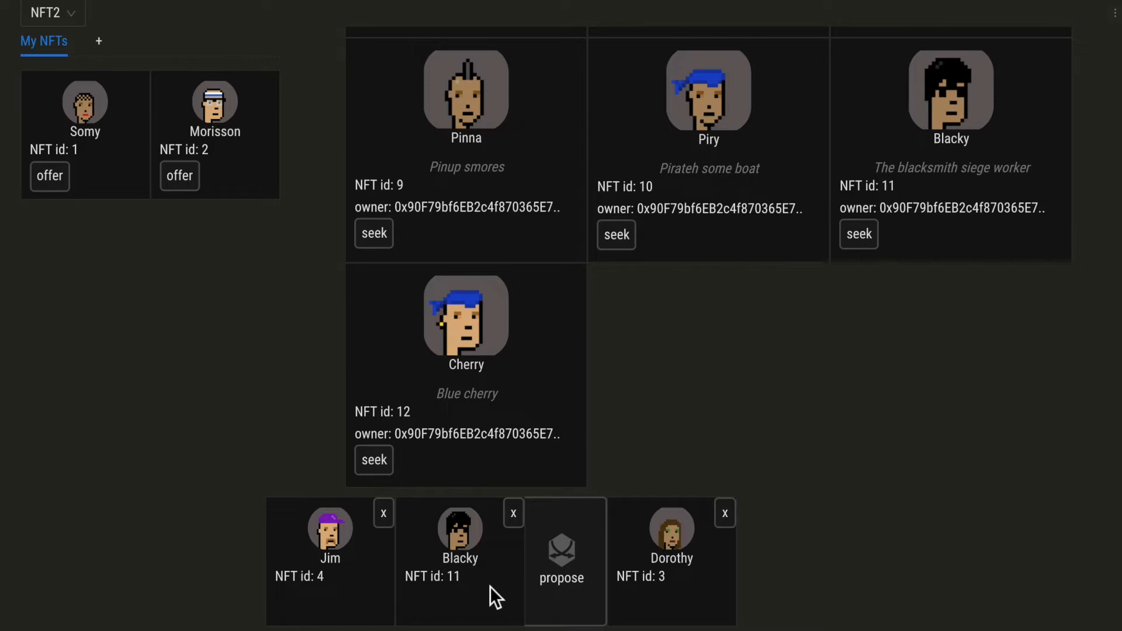
pyautogui.moveTo(562, 583)
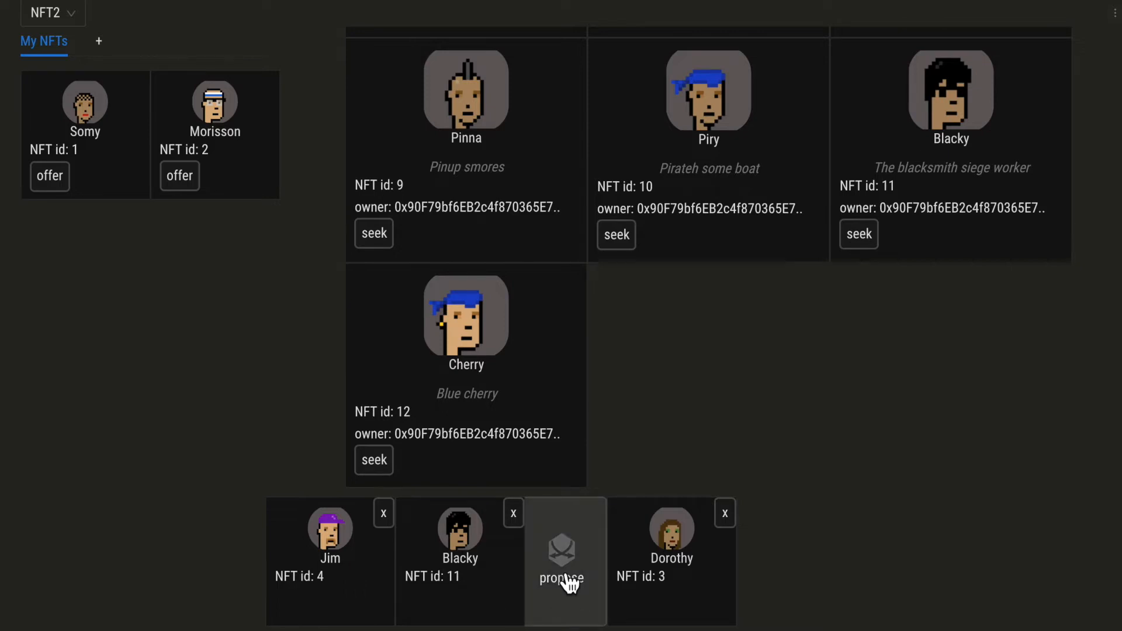
# Propose the Dorothy-for-Jim-and-Blacky swap and sign the message in MetaMask
pyautogui.click(563, 566)
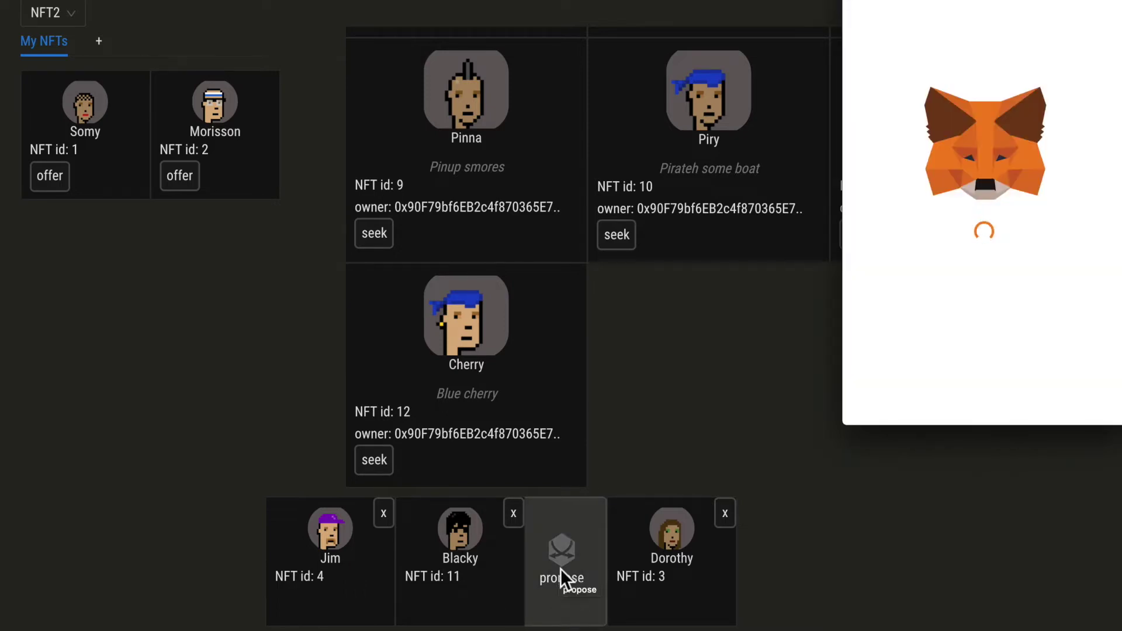
pyautogui.click(565, 560)
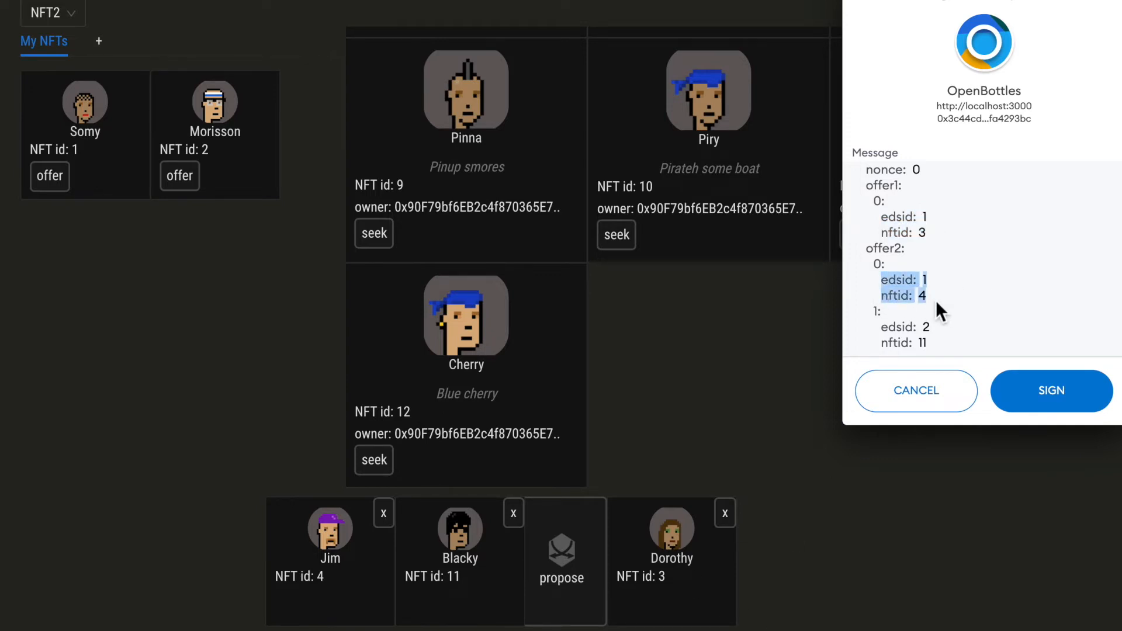
pyautogui.moveTo(327, 600)
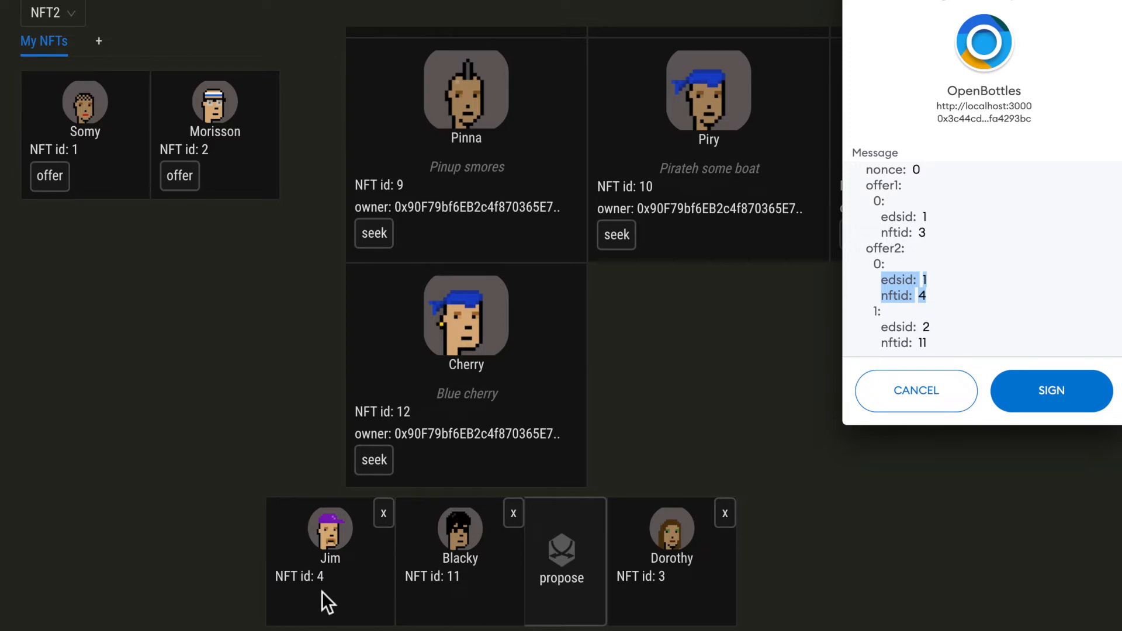
pyautogui.moveTo(951, 356)
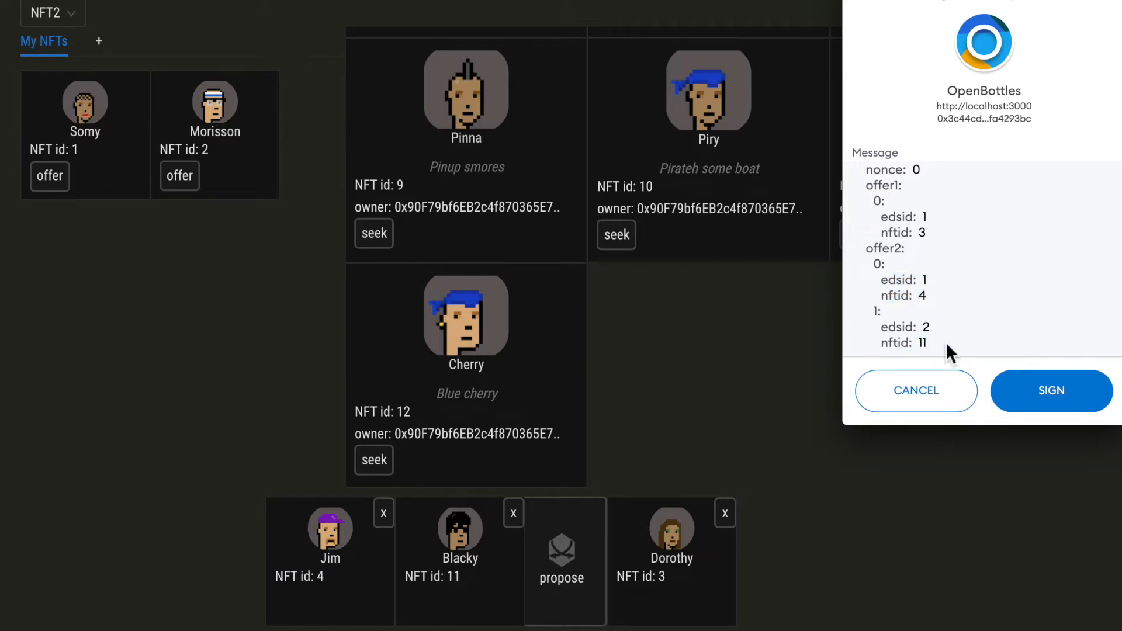
pyautogui.moveTo(951, 355)
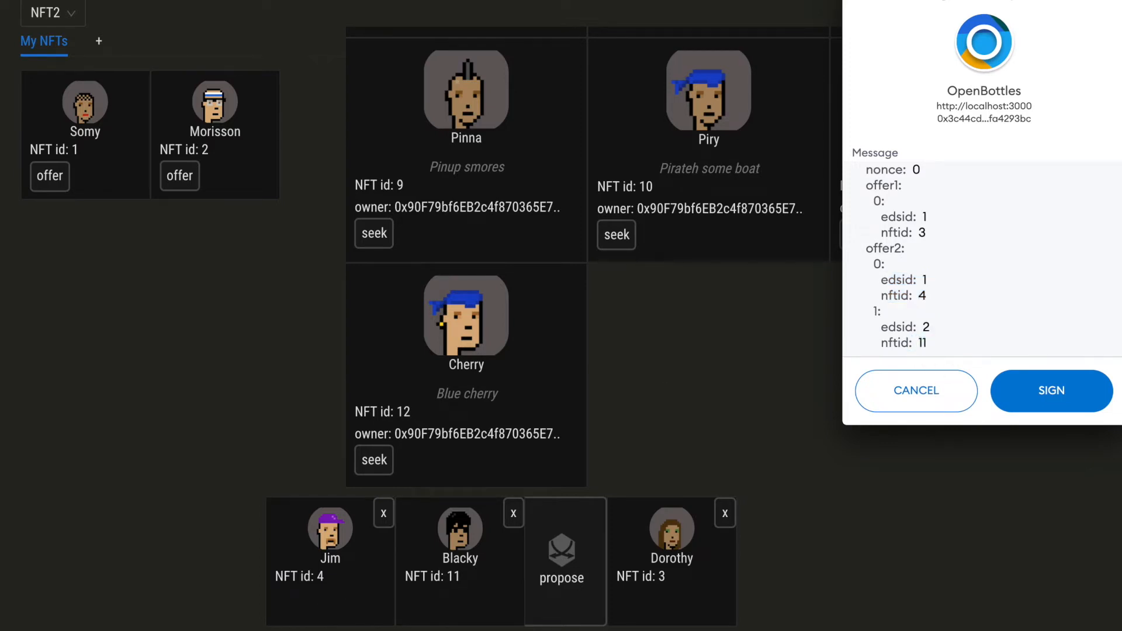
pyautogui.click(1051, 390)
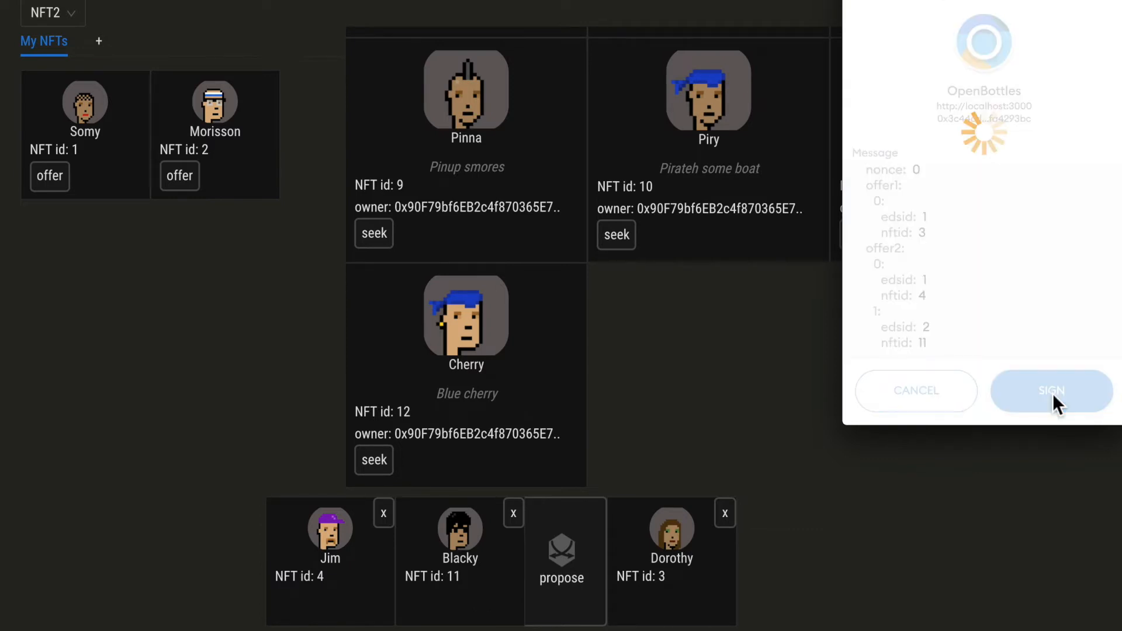
pyautogui.click(1051, 390)
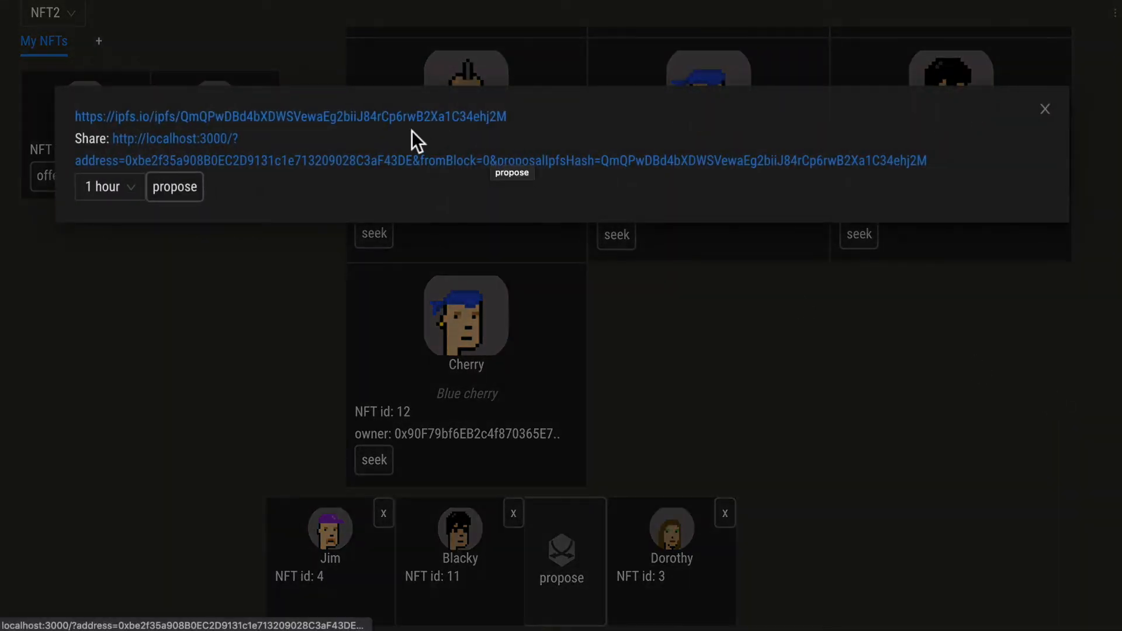
# Open the proposal's ipfs.io record in a new browser tab
pyautogui.rightClick(290, 117)
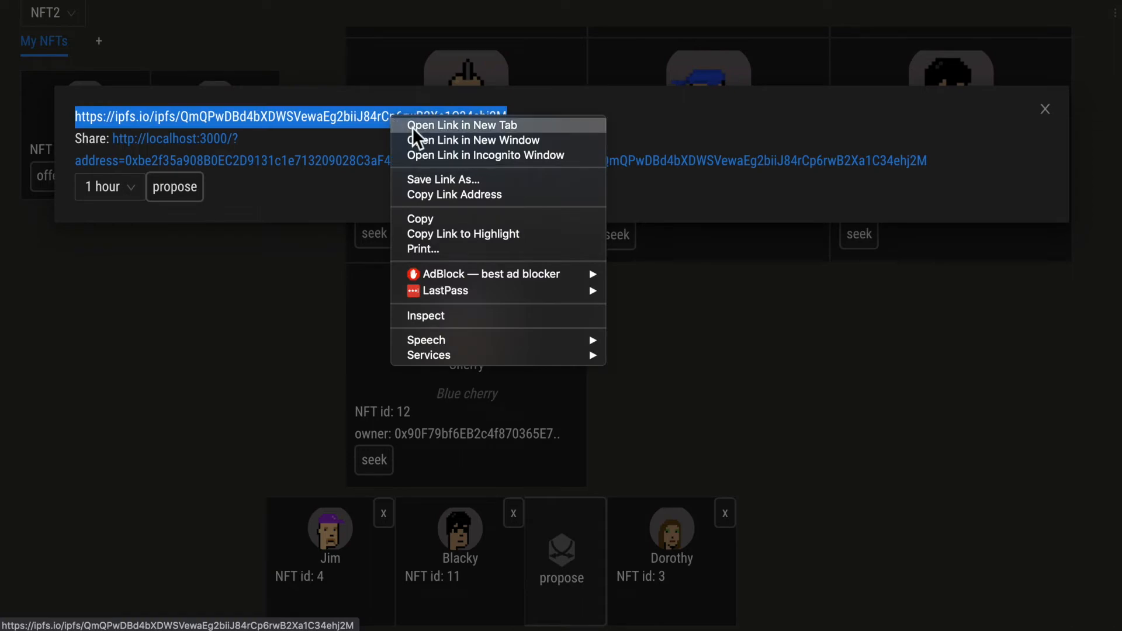
pyautogui.click(463, 126)
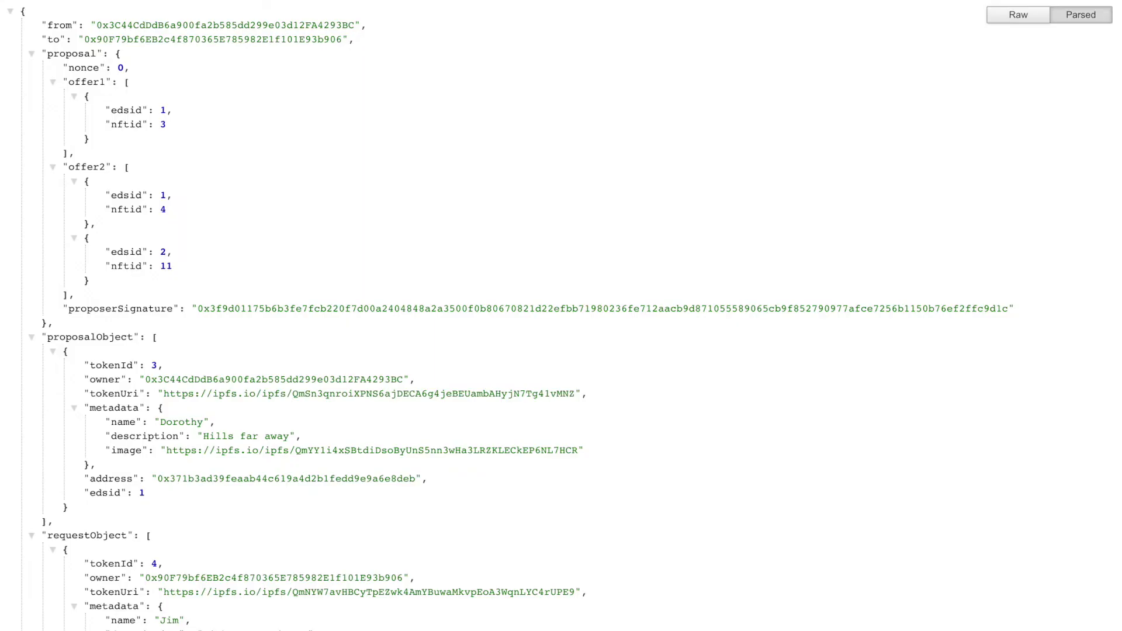
pyautogui.scroll(-3)
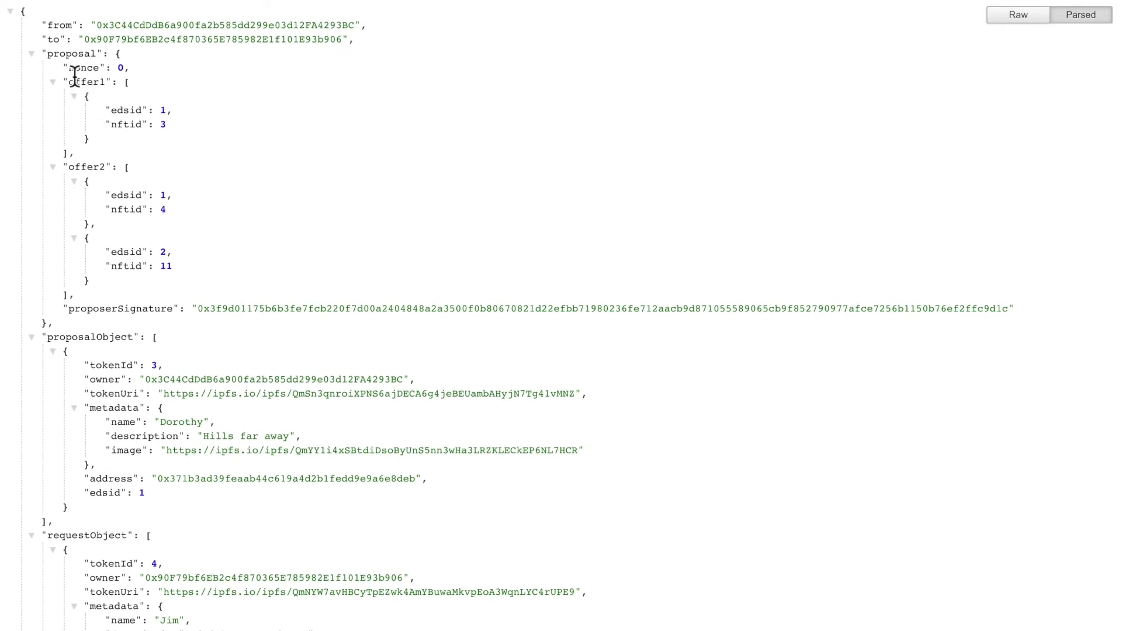
pyautogui.moveTo(256, 308)
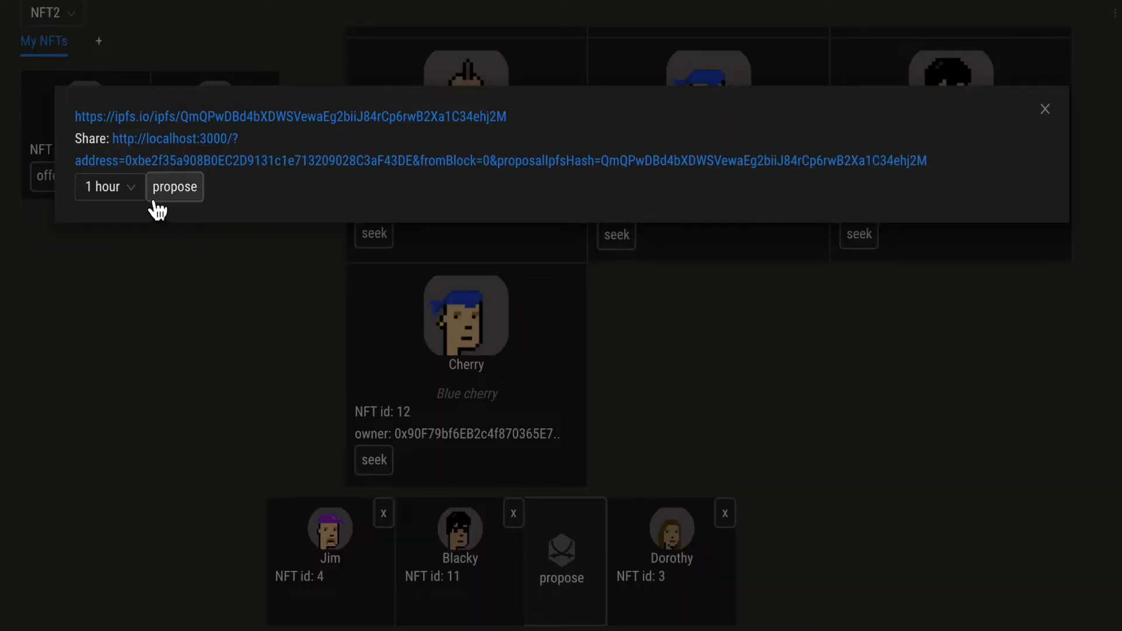
# Set proposal expiry to 1 hour, propose on-chain and confirm the MetaMask transaction
pyautogui.click(109, 187)
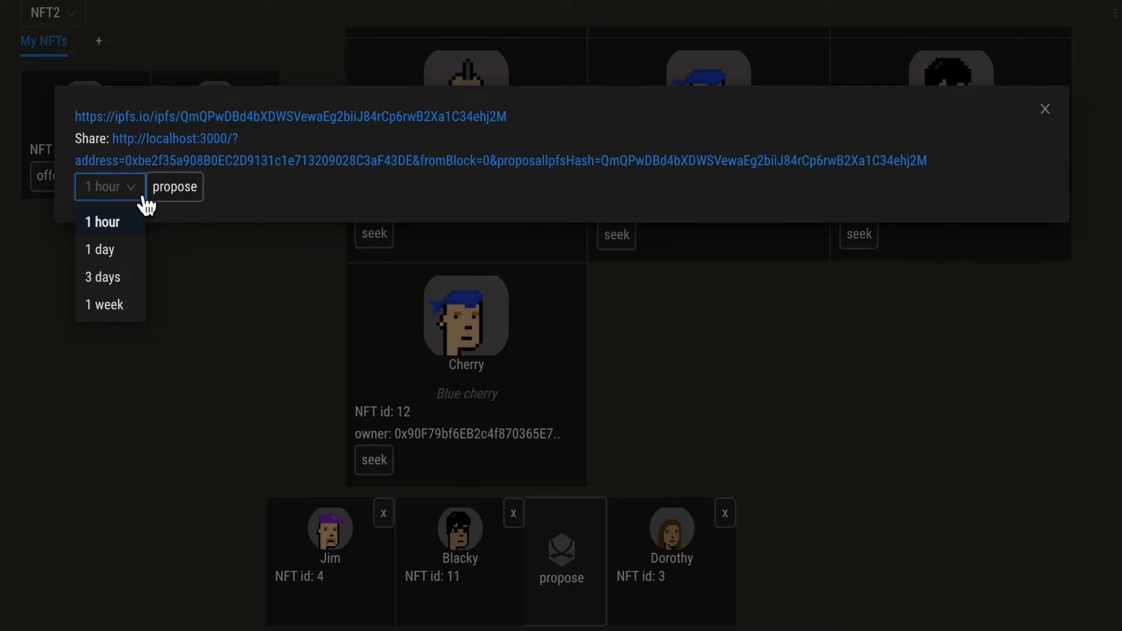
pyautogui.click(102, 222)
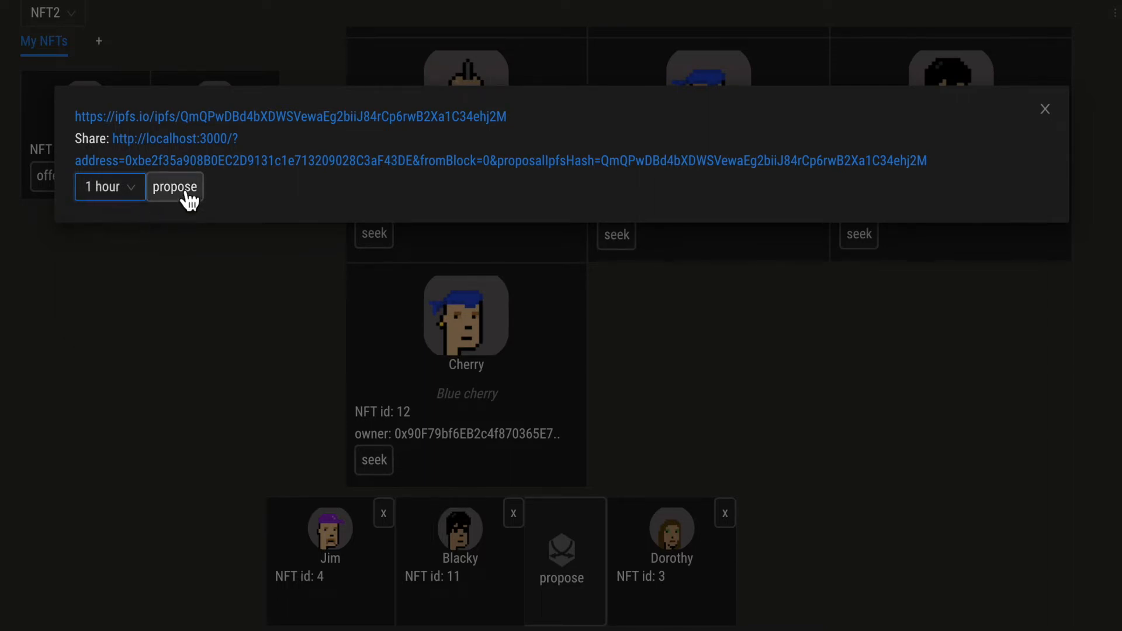
pyautogui.click(175, 187)
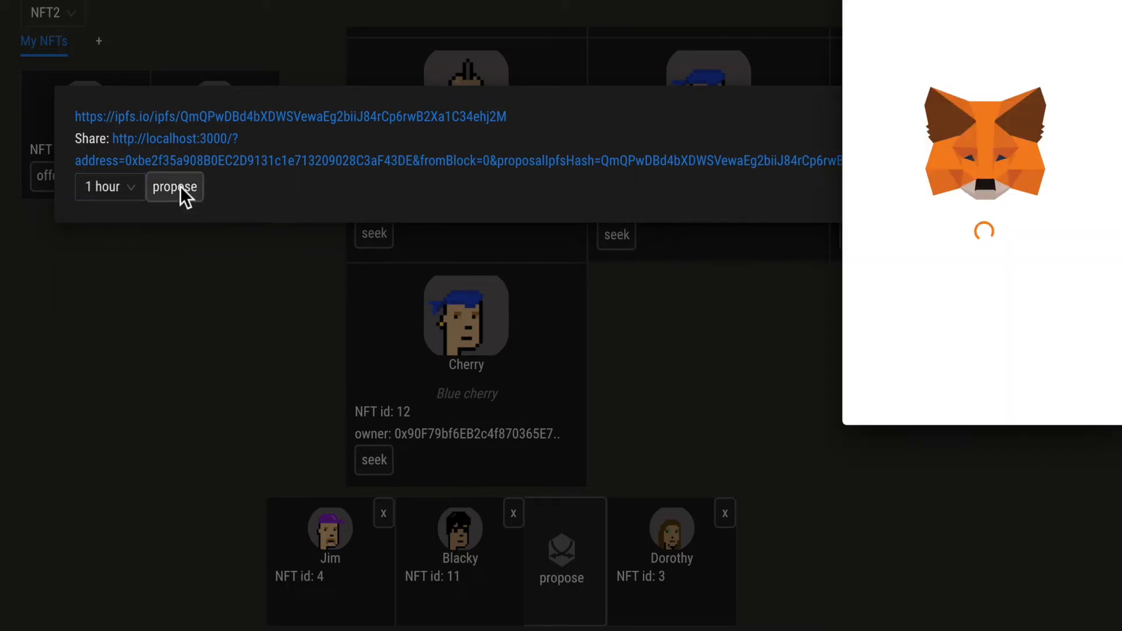
pyautogui.click(174, 187)
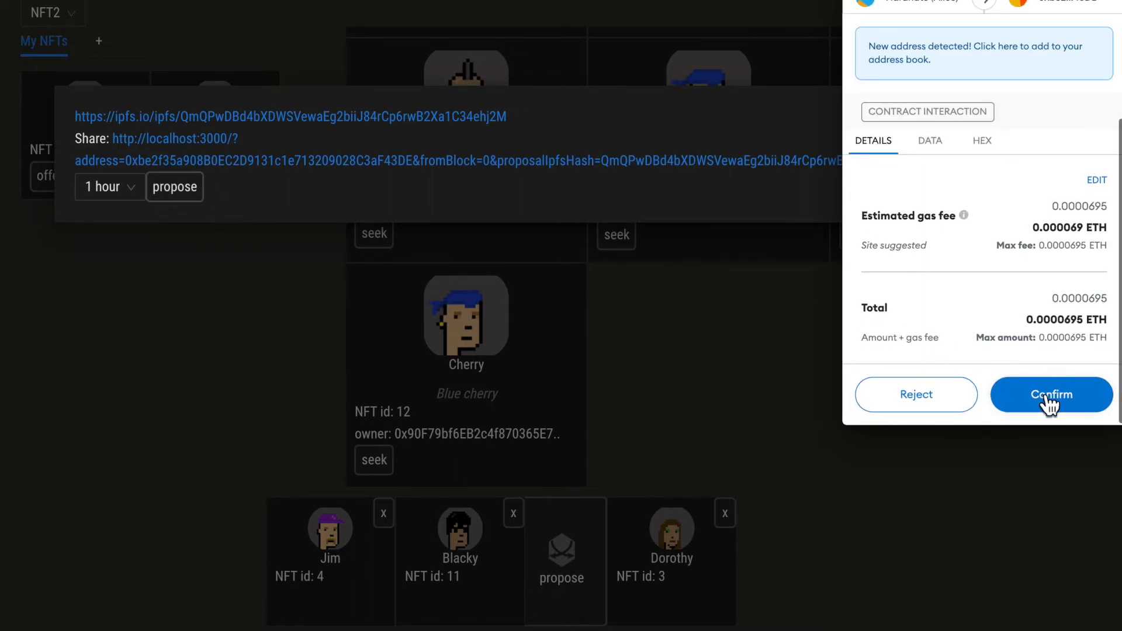
pyautogui.click(1050, 394)
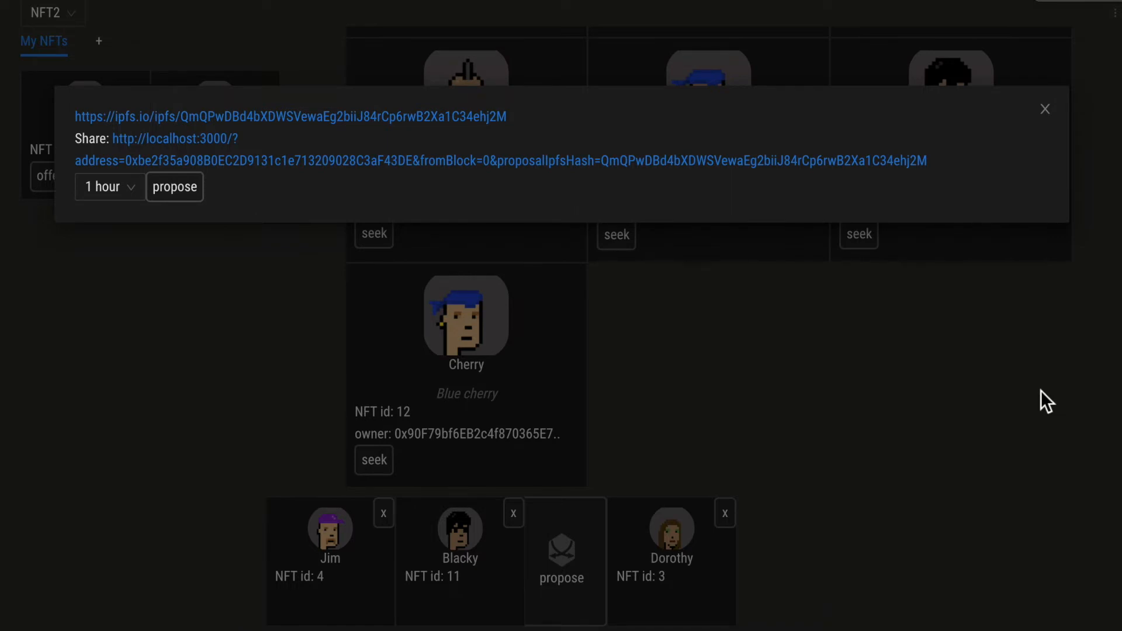
pyautogui.moveTo(811, 6)
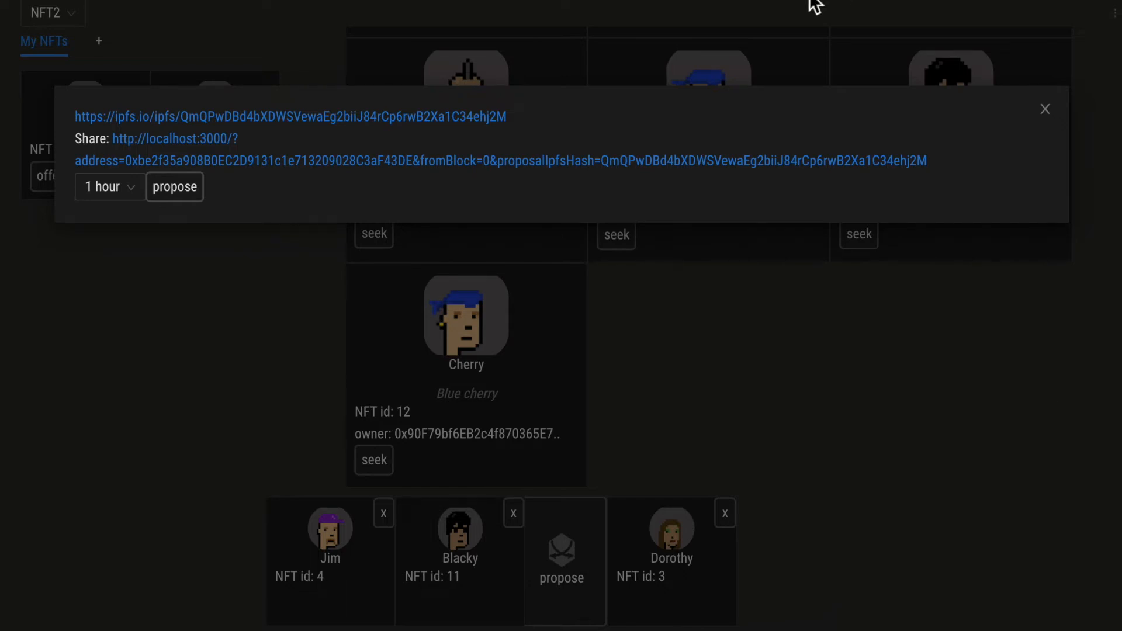
# Switch MetaMask's active account from Alice to Hardhat4 (Charlie)
pyautogui.click(787, 23)
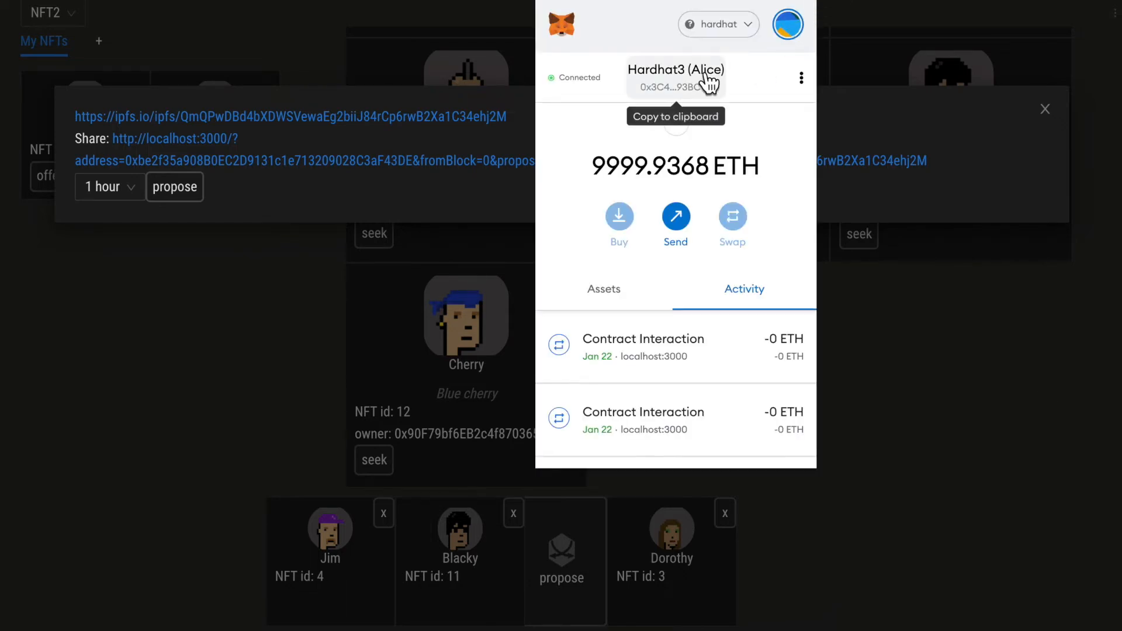
pyautogui.moveTo(806, 39)
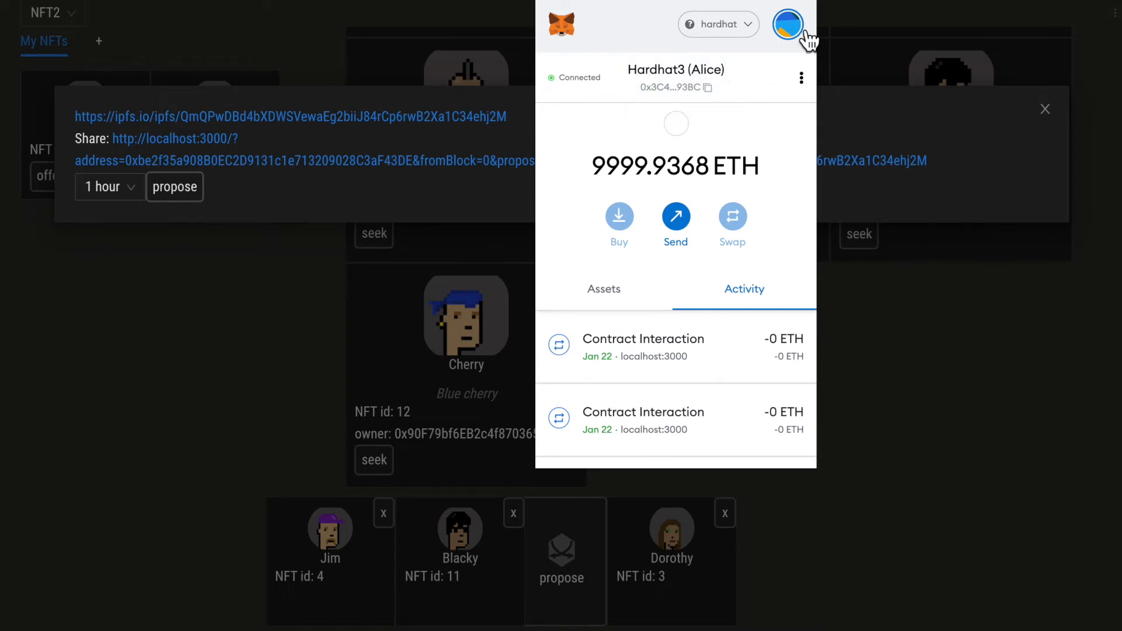
pyautogui.click(787, 23)
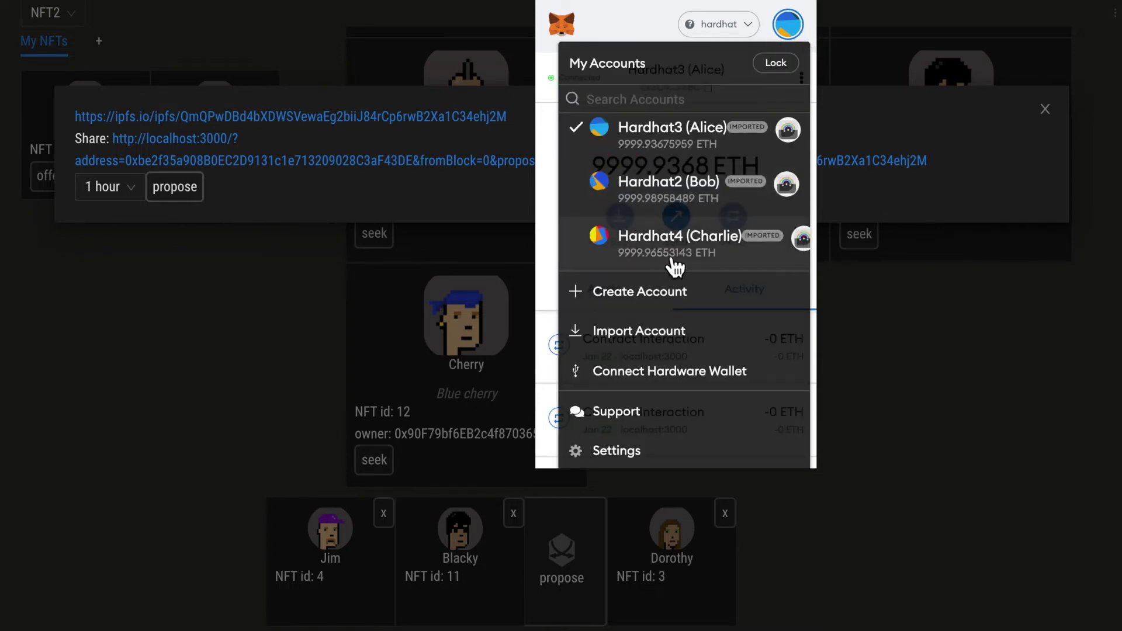
pyautogui.click(673, 236)
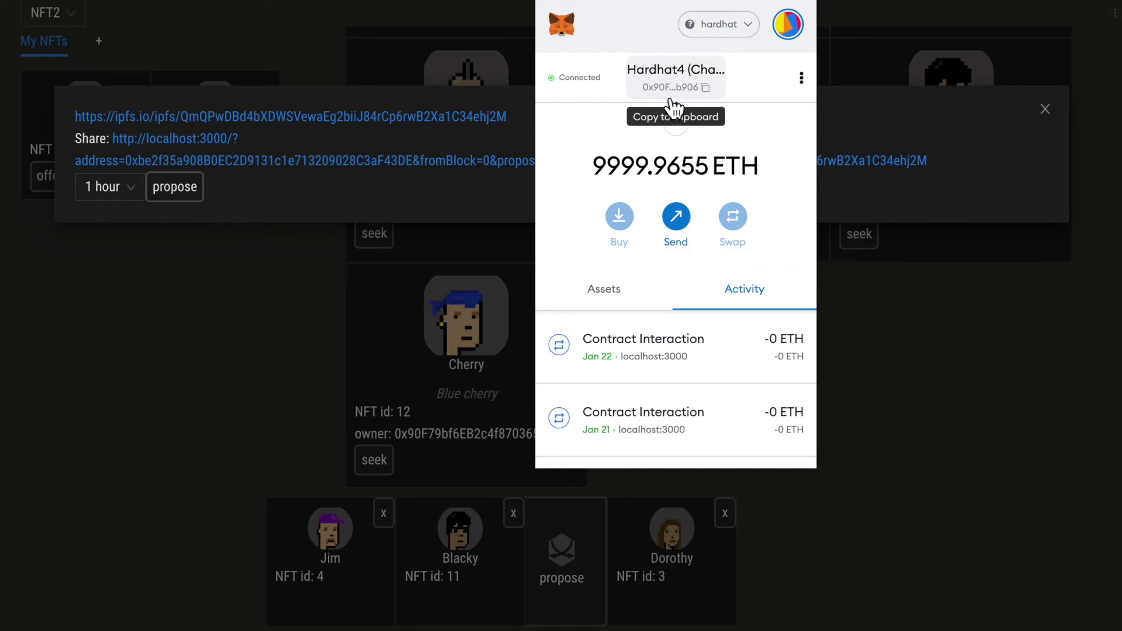
pyautogui.moveTo(289, 281)
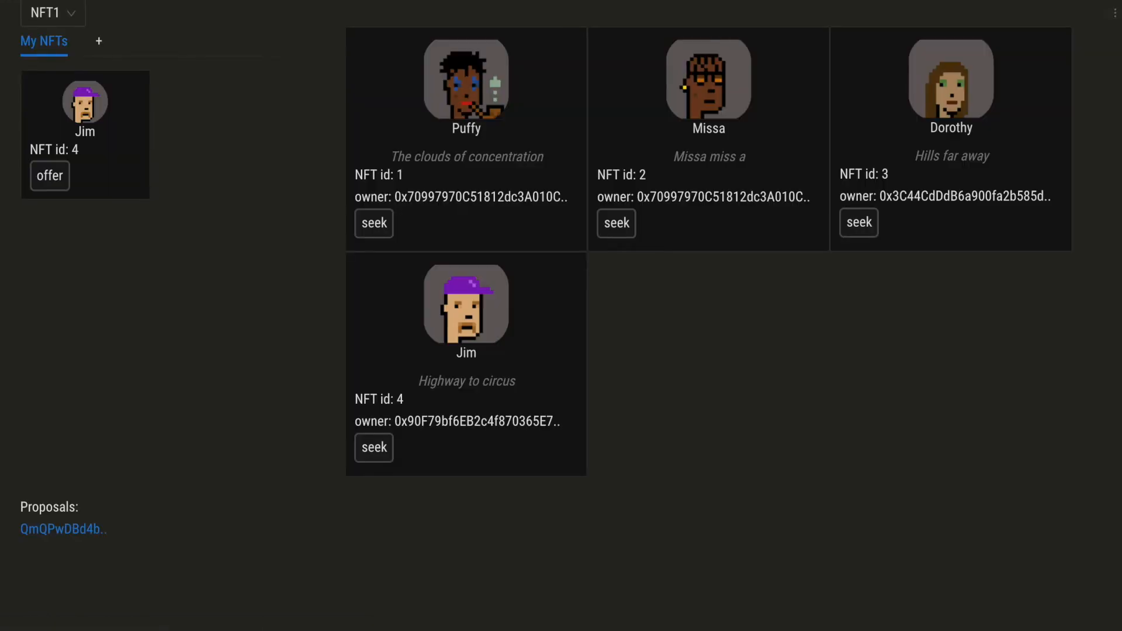
pyautogui.moveTo(67, 540)
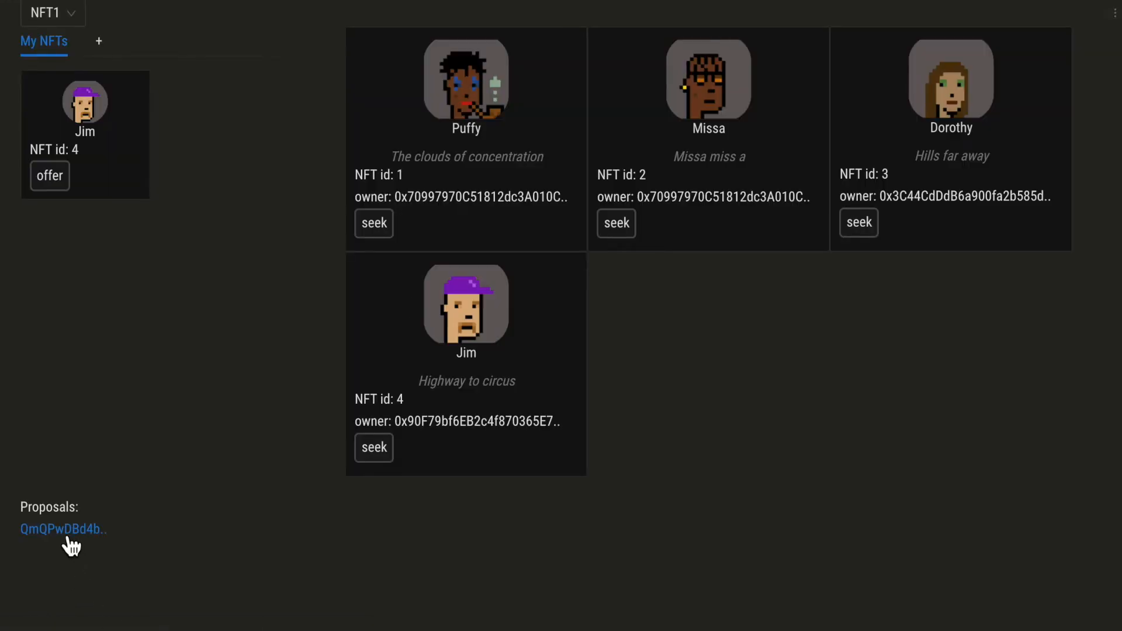
pyautogui.moveTo(98, 549)
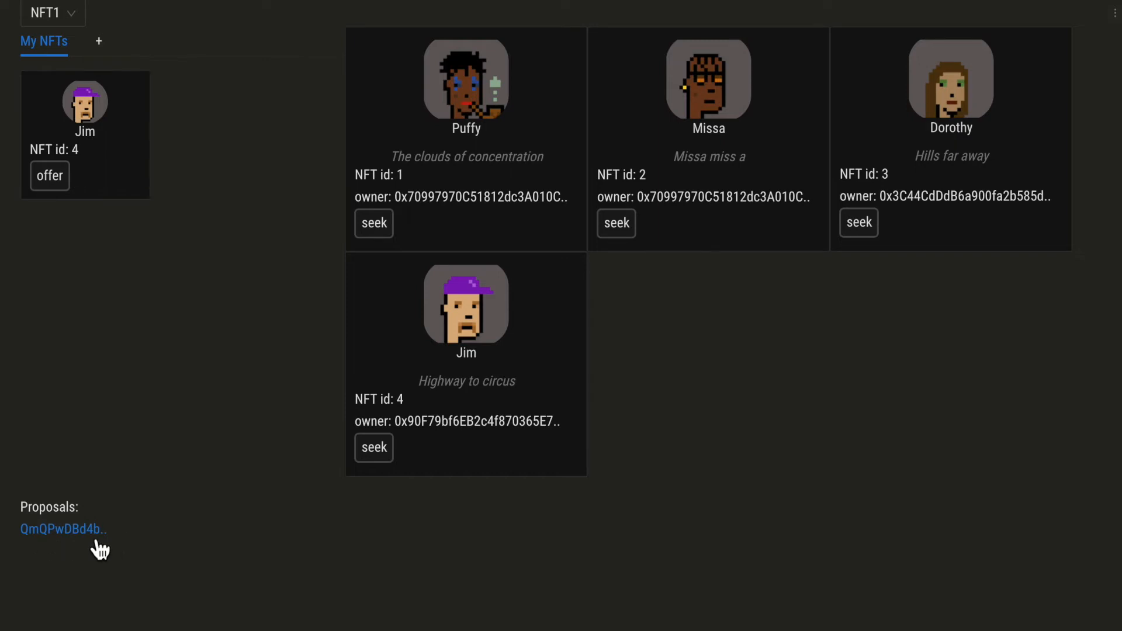
pyautogui.moveTo(70, 541)
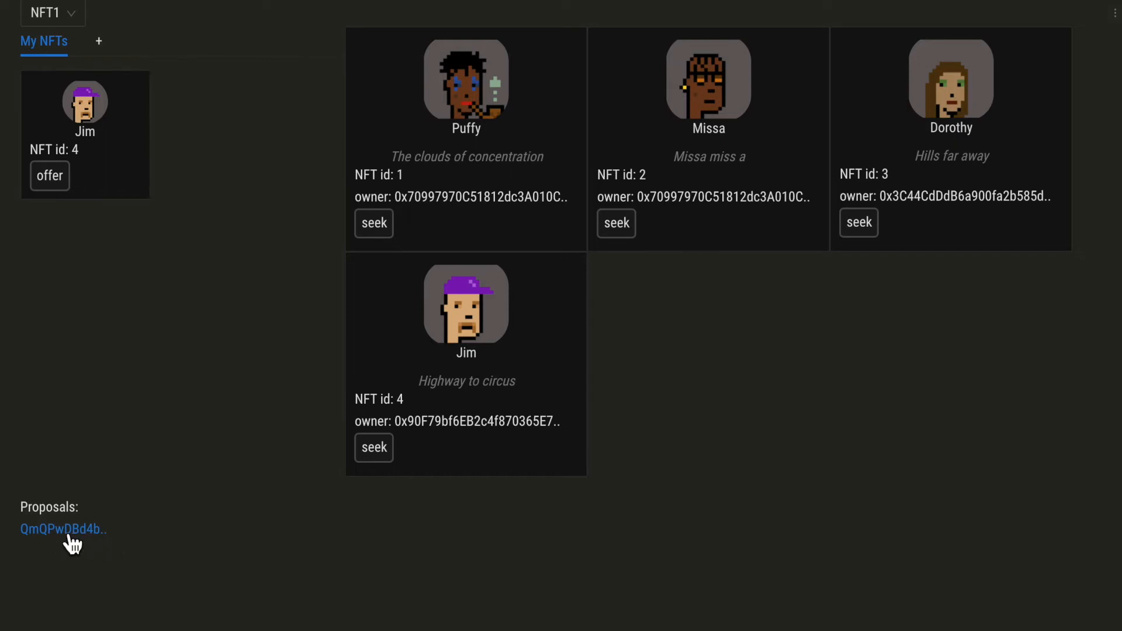
# Load the pending proposal hash under Proposals into the bottom swap bar
pyautogui.click(63, 530)
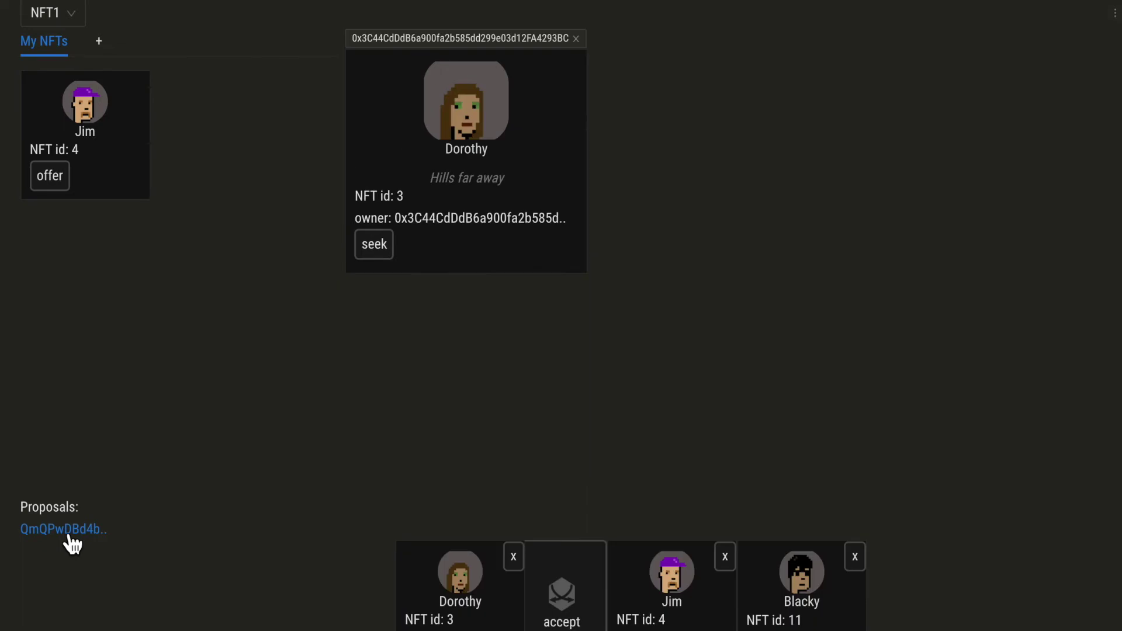
pyautogui.moveTo(381, 593)
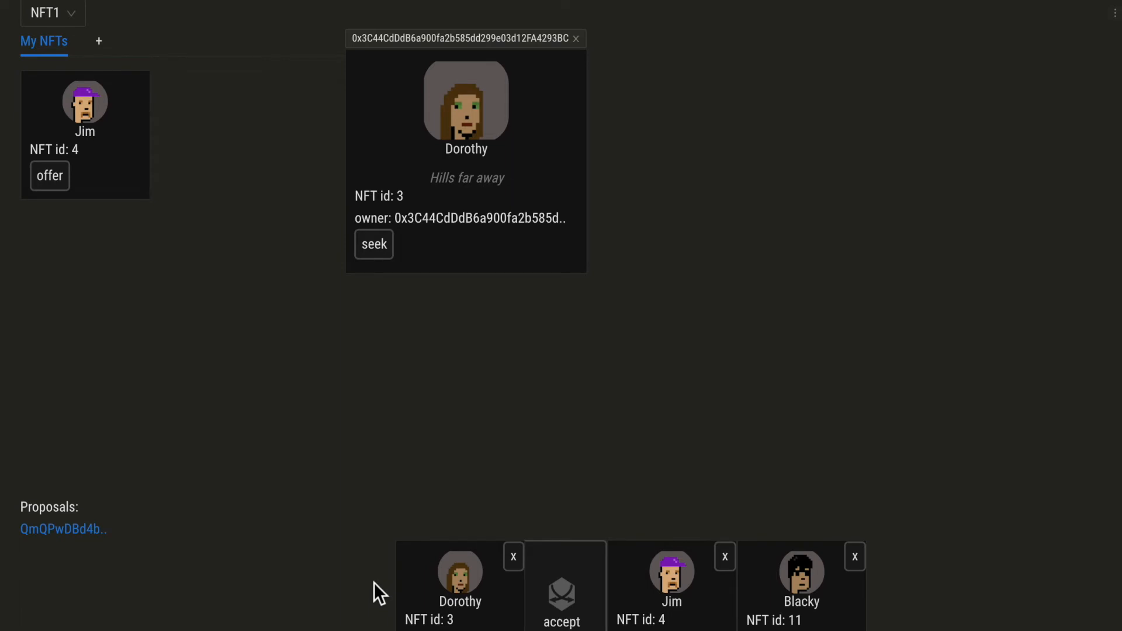
pyautogui.moveTo(874, 617)
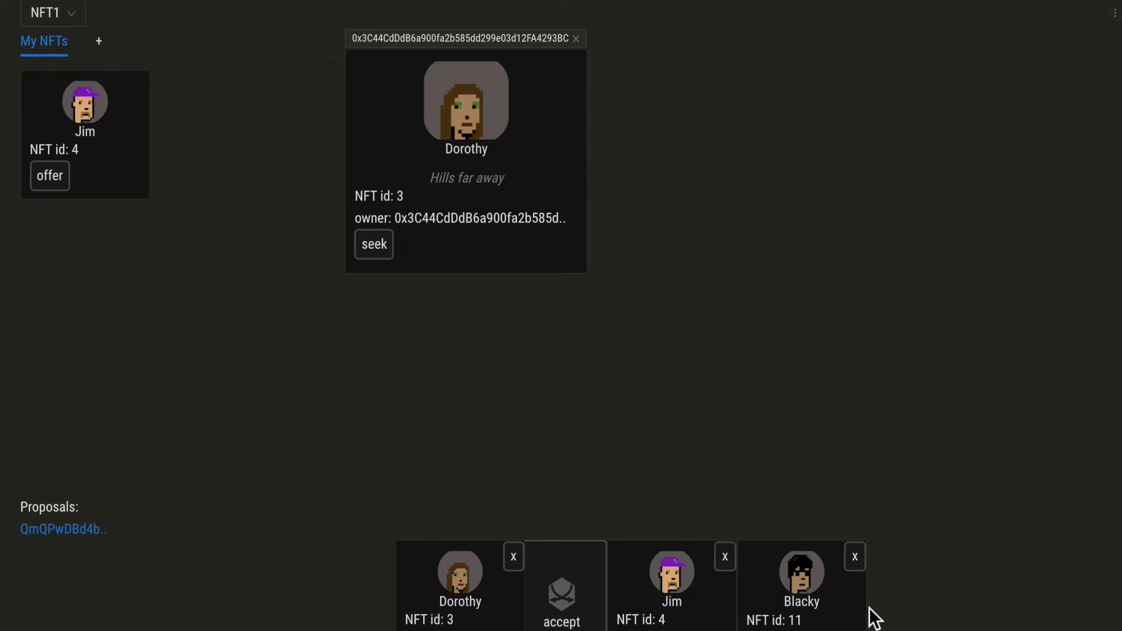
pyautogui.moveTo(564, 587)
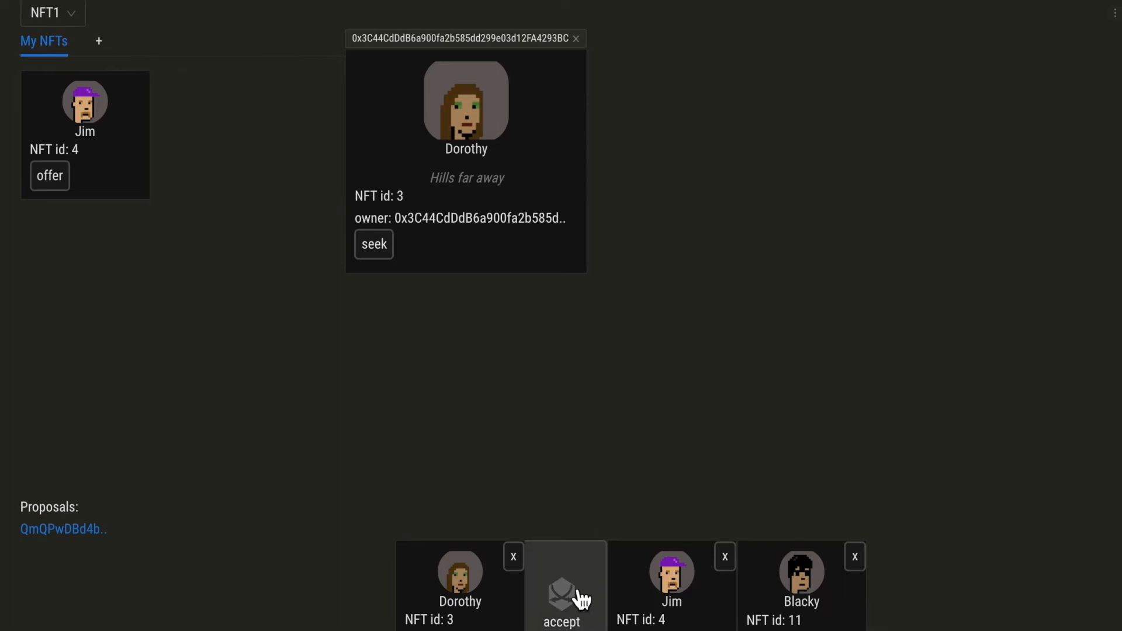
# Accept the swap as Charlie, signing the message and confirming the MetaMask transaction
pyautogui.click(561, 586)
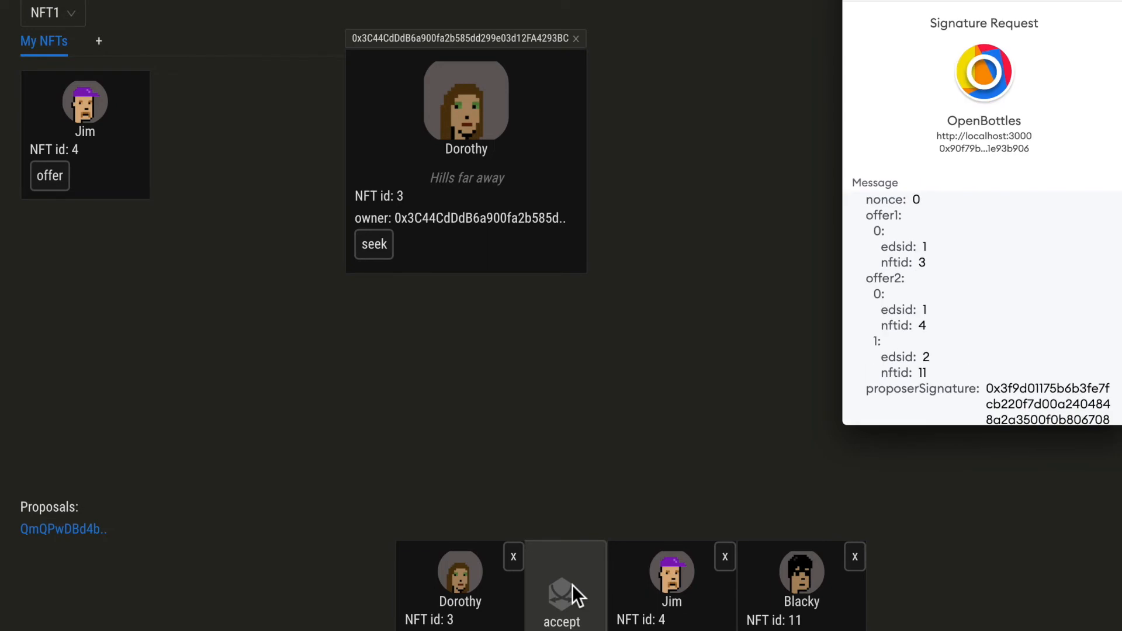
pyautogui.scroll(-3)
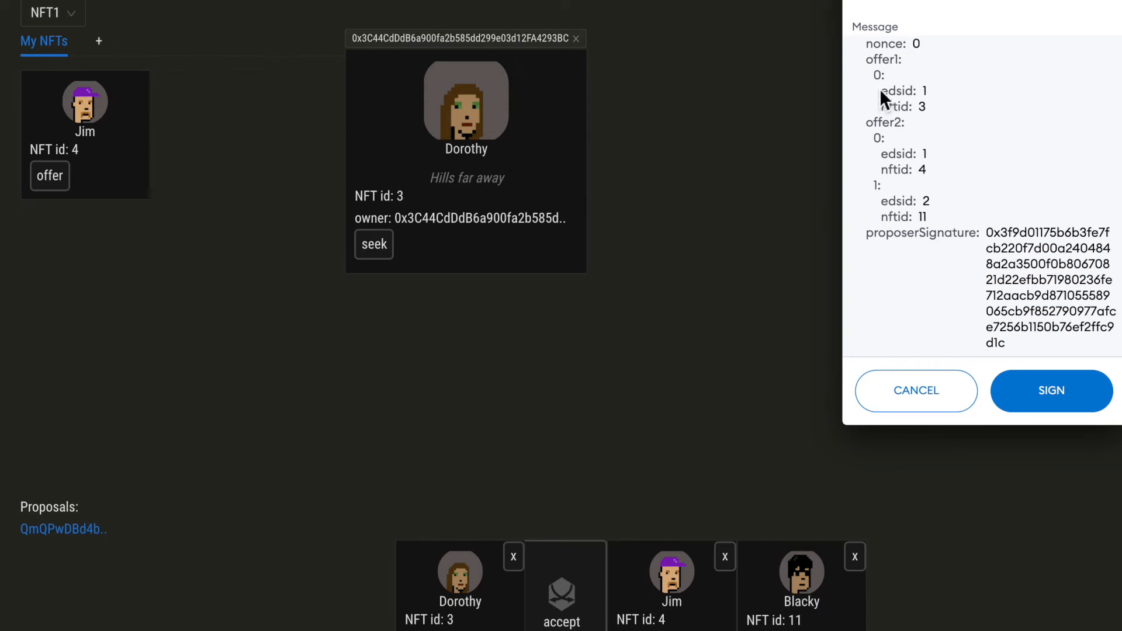
pyautogui.moveTo(973, 228)
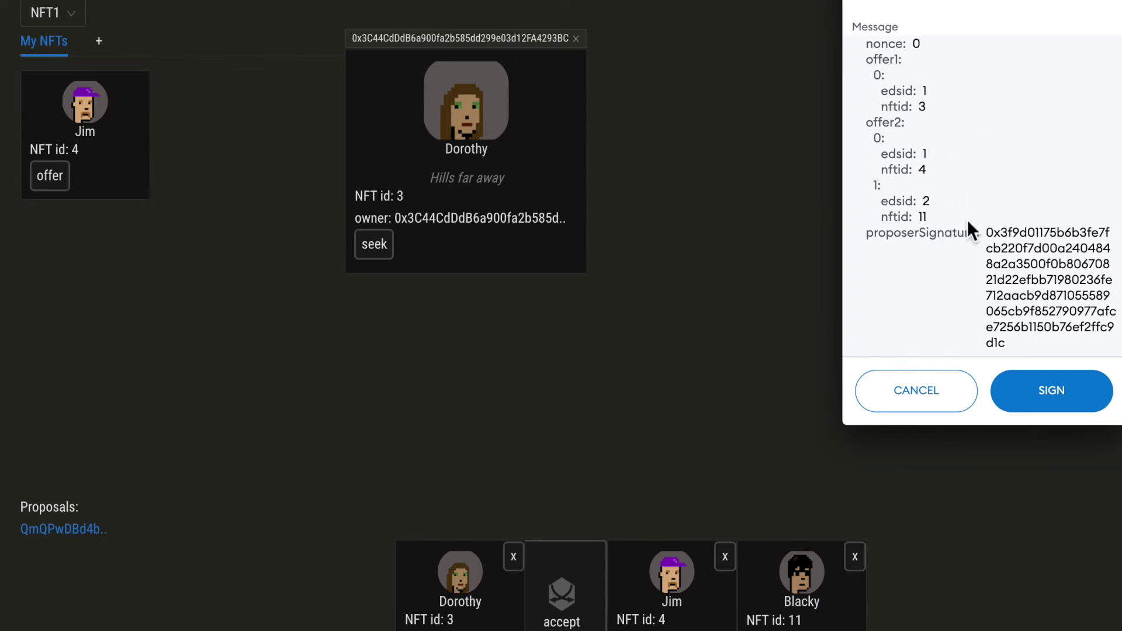
pyautogui.moveTo(924, 263)
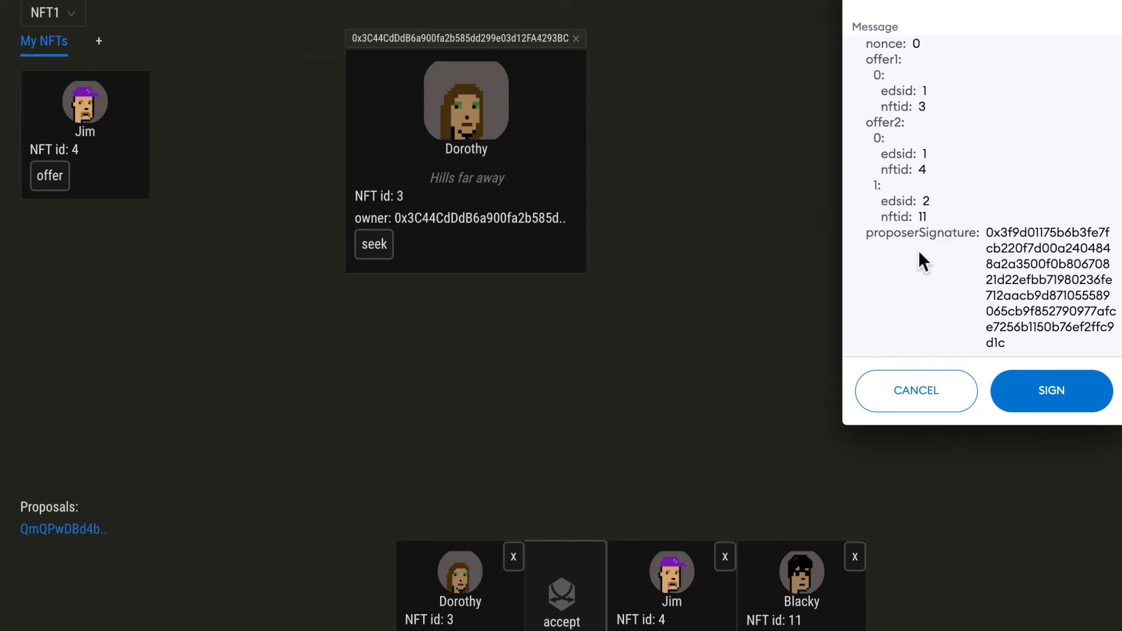
pyautogui.moveTo(922, 308)
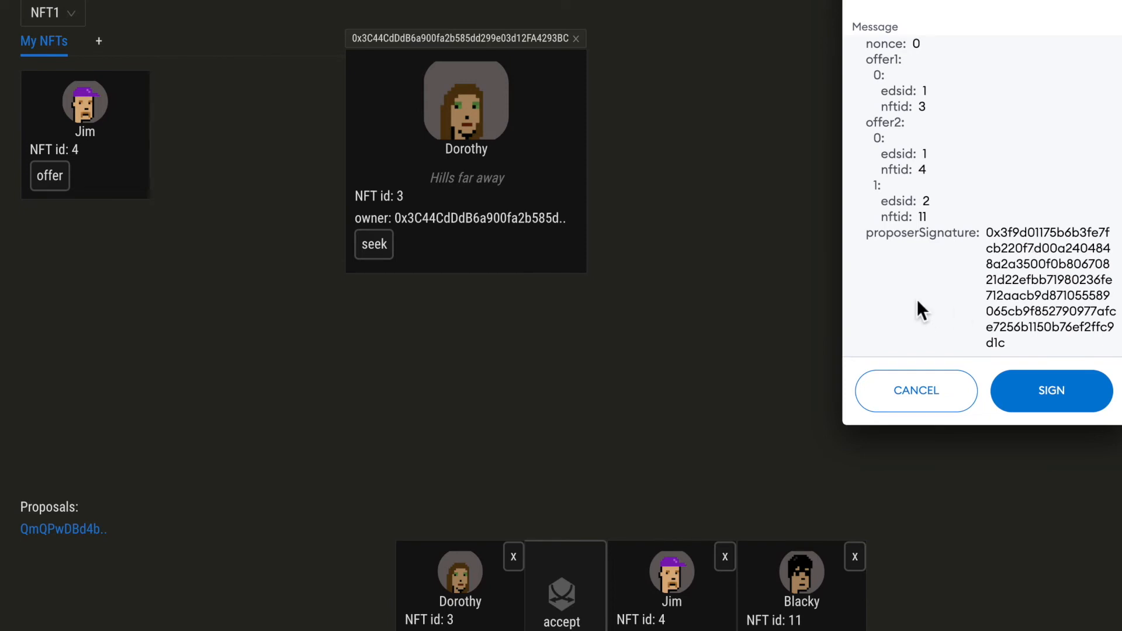
pyautogui.click(1050, 390)
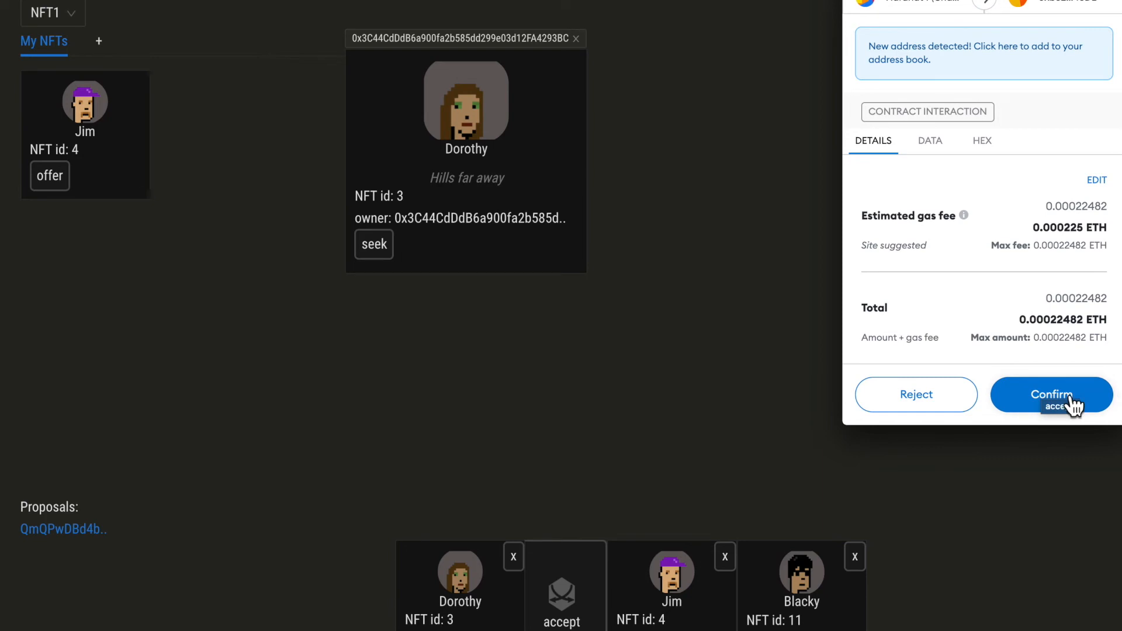
pyautogui.click(1050, 394)
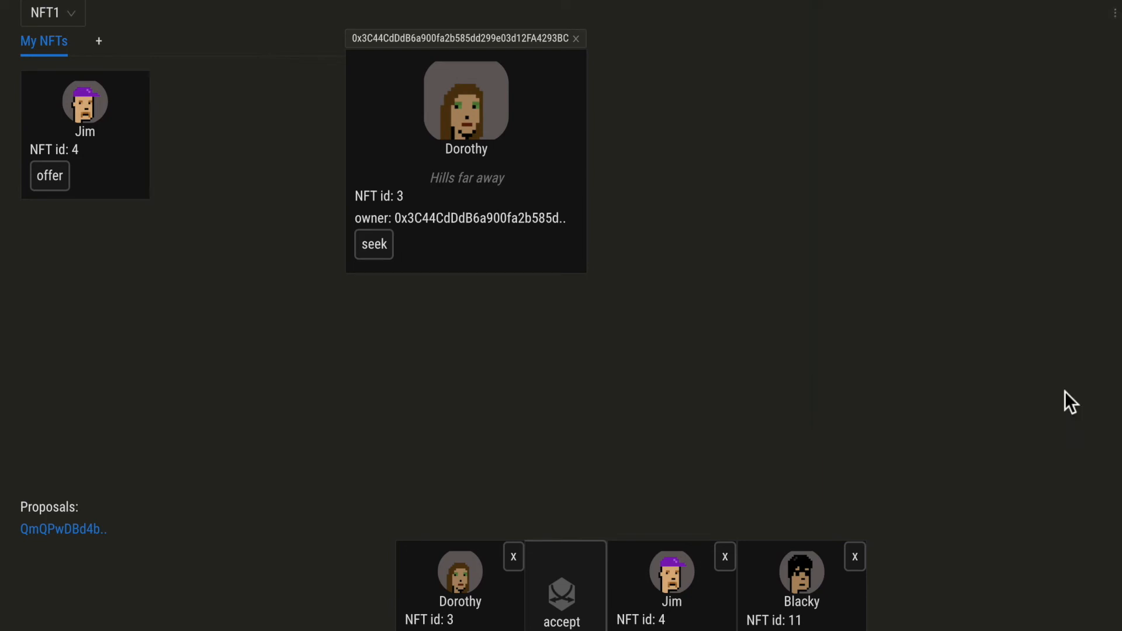
pyautogui.click(561, 585)
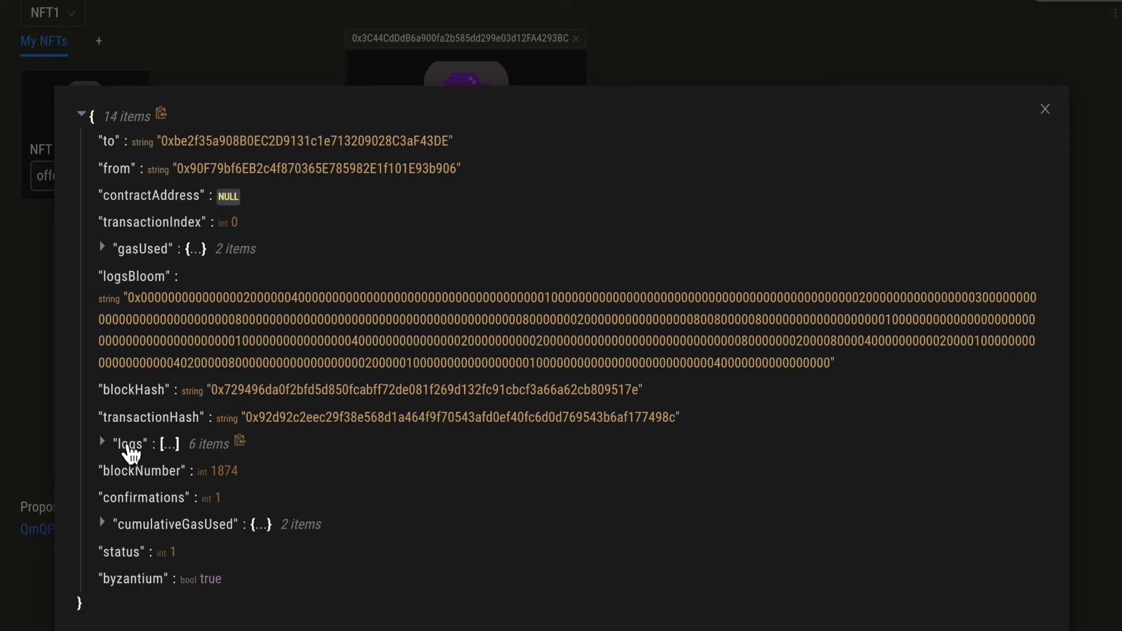
# Expand the receipt's event logs and the first log's topics, then close the receipt
pyautogui.click(103, 443)
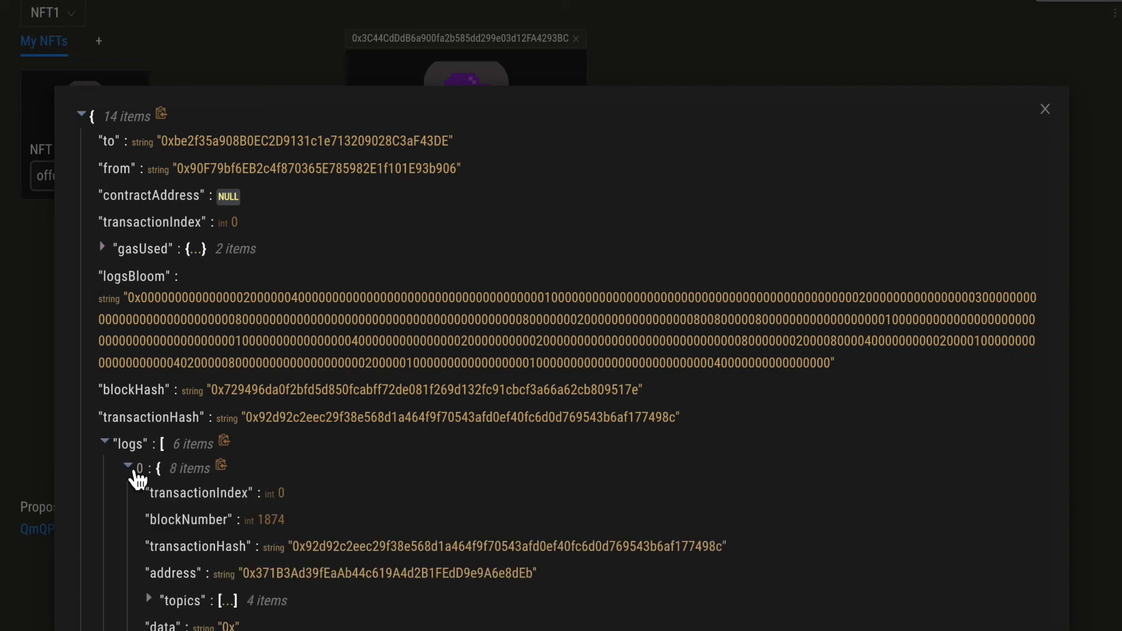
pyautogui.scroll(-3)
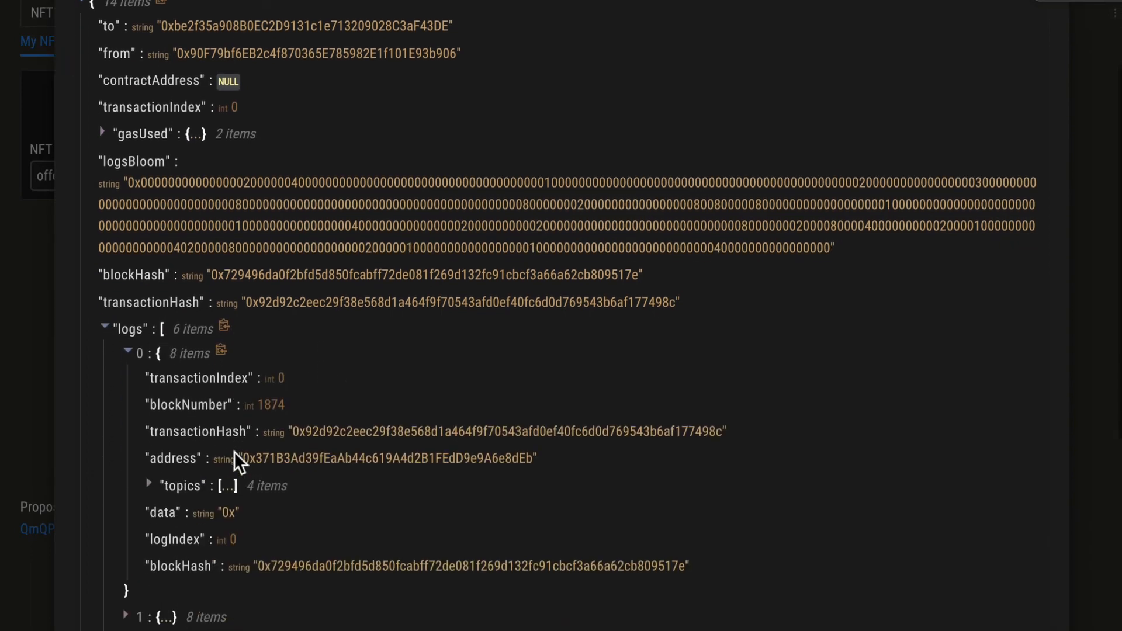
pyautogui.scroll(-3)
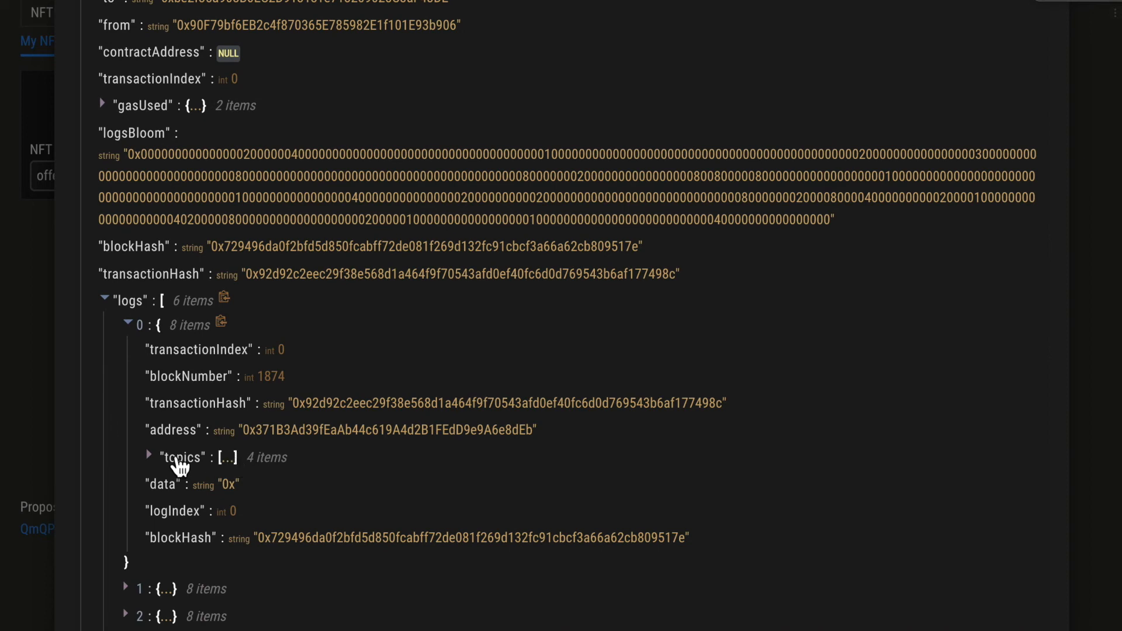
pyautogui.click(148, 457)
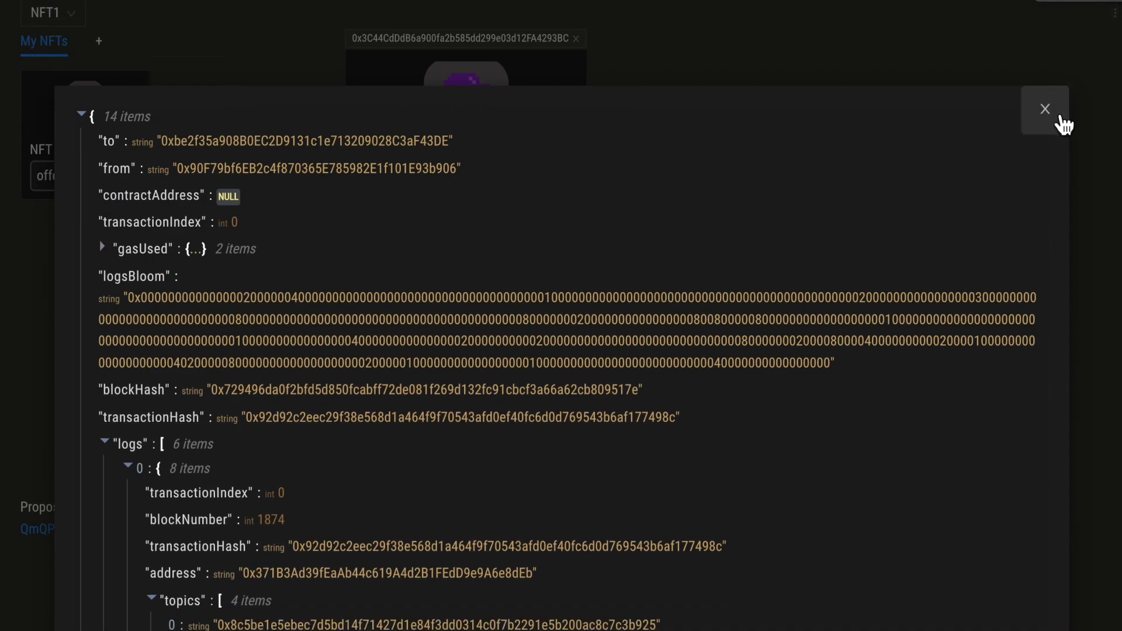
pyautogui.click(1044, 108)
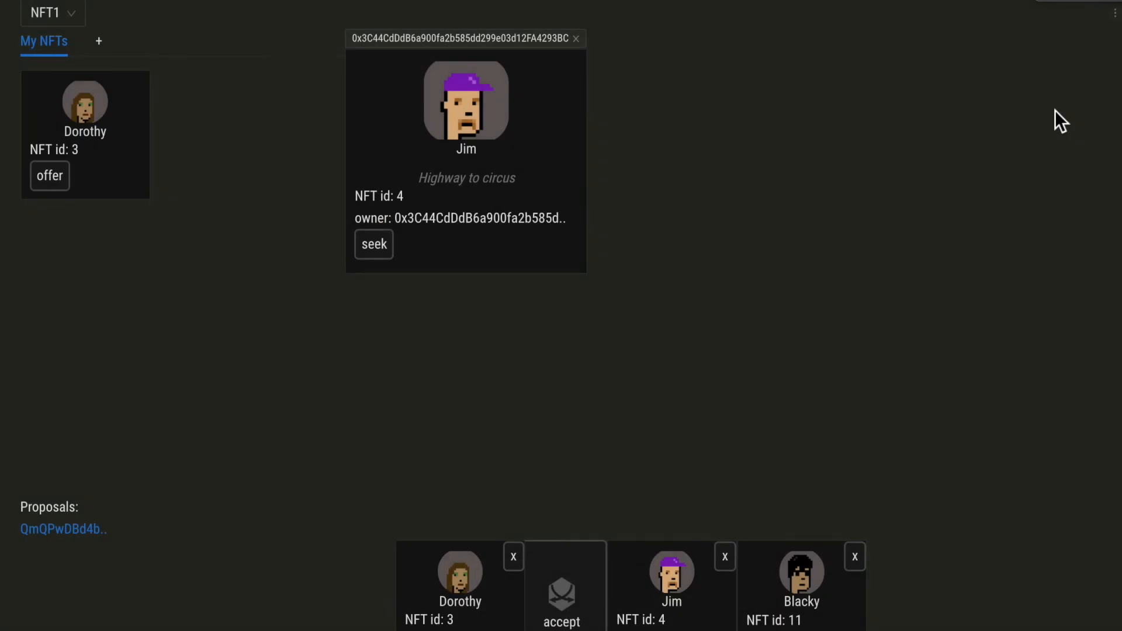
pyautogui.moveTo(145, 292)
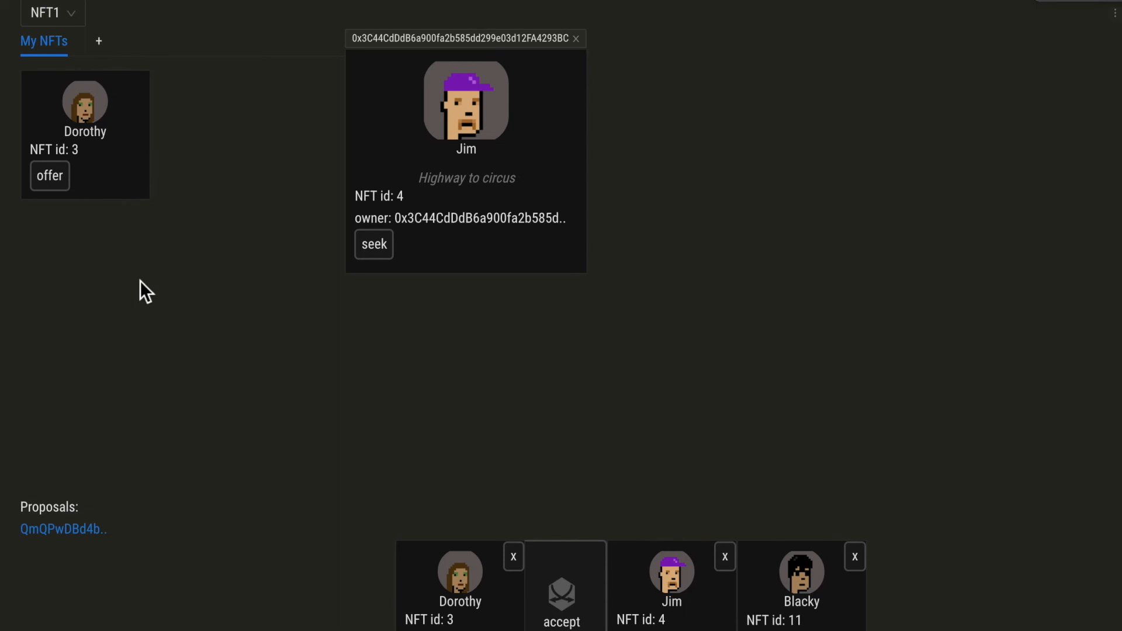
pyautogui.moveTo(479, 295)
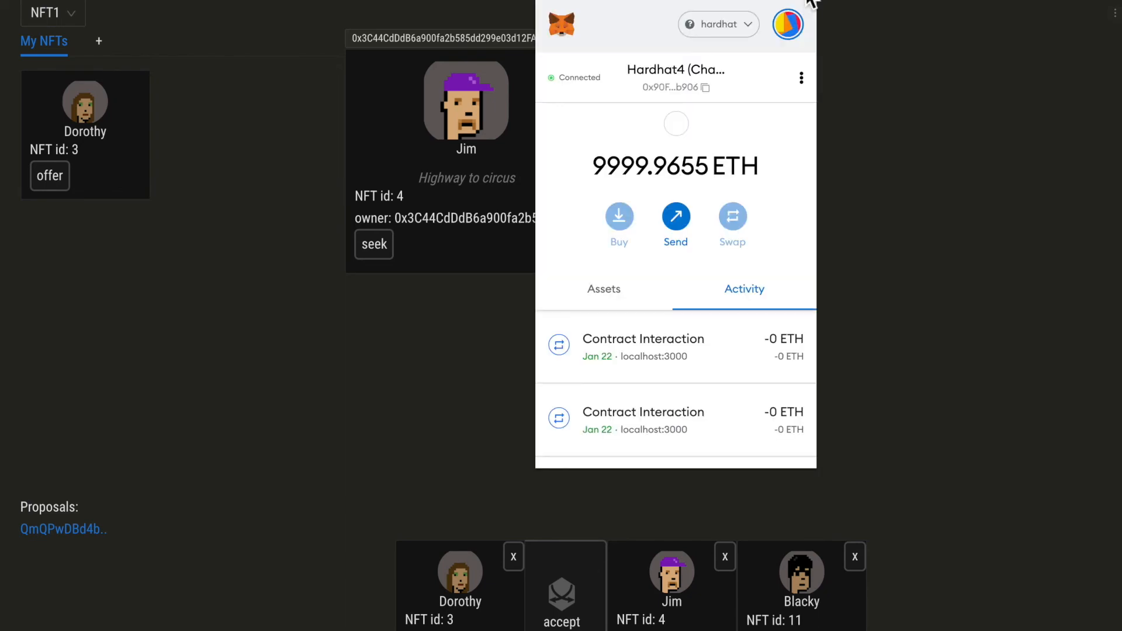
# Switch MetaMask's active account to Hardhat3 (Alice) and dismiss the popup
pyautogui.click(786, 24)
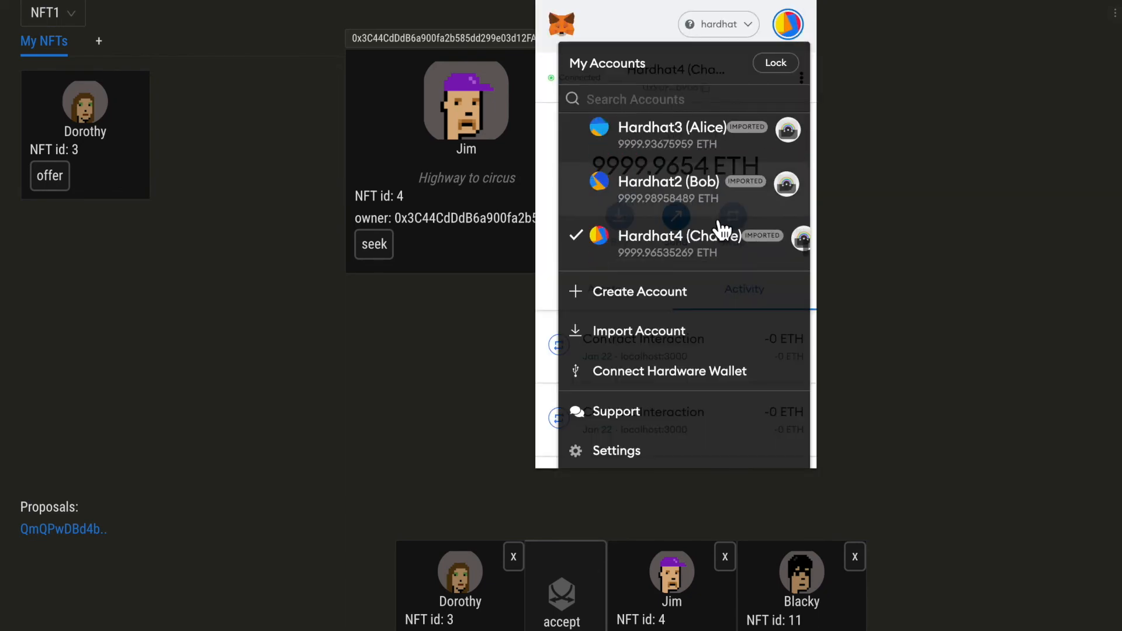
pyautogui.click(671, 127)
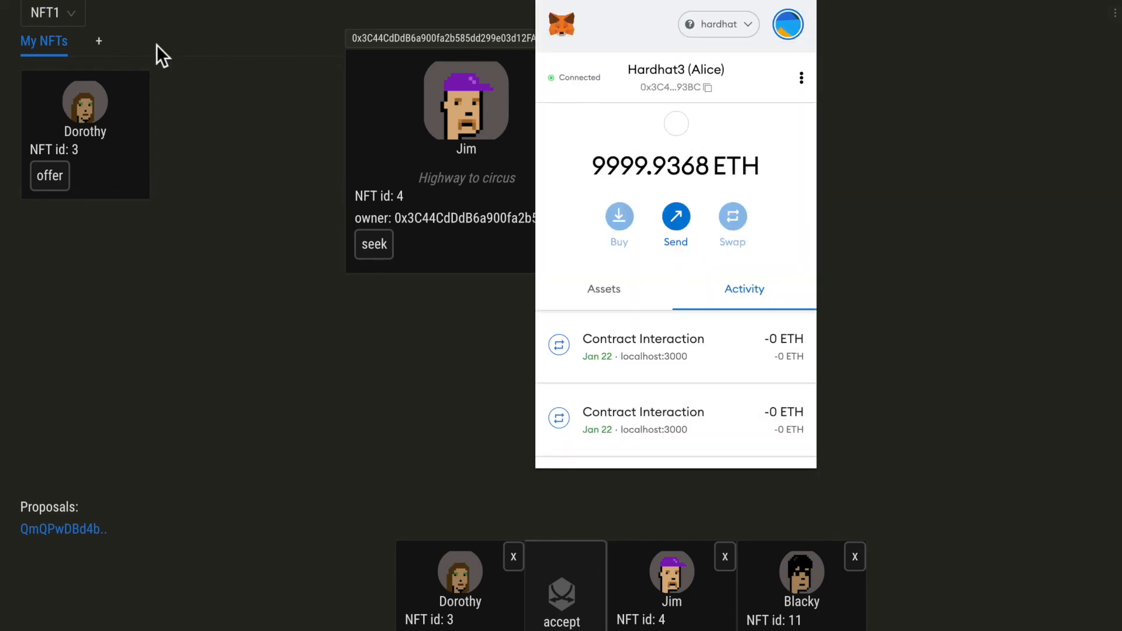
pyautogui.click(780, 91)
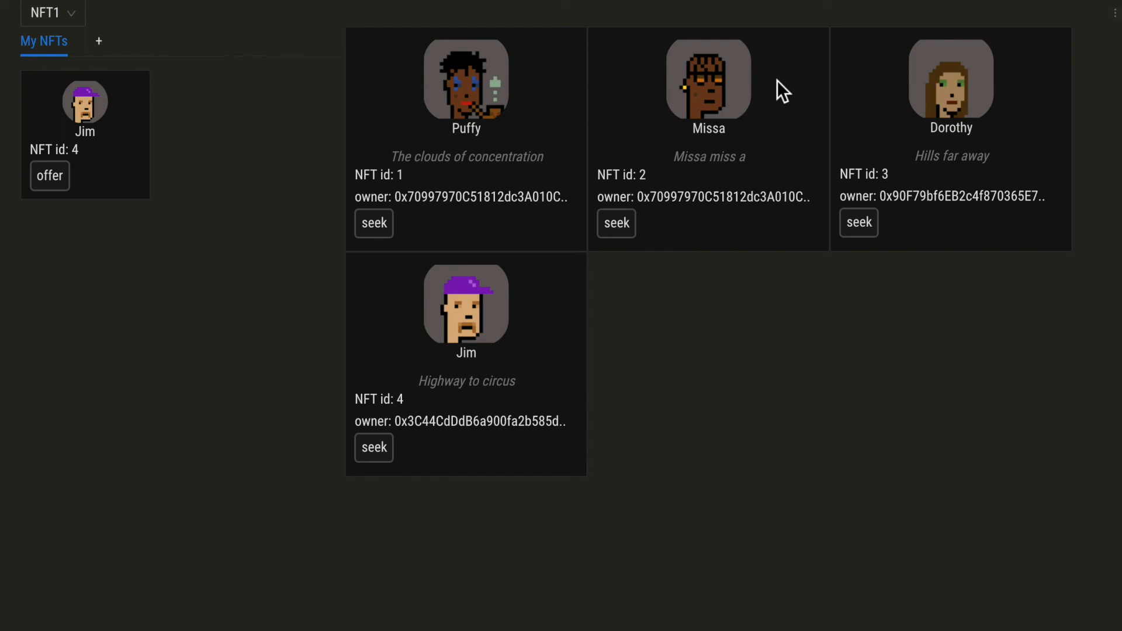
pyautogui.moveTo(132, 118)
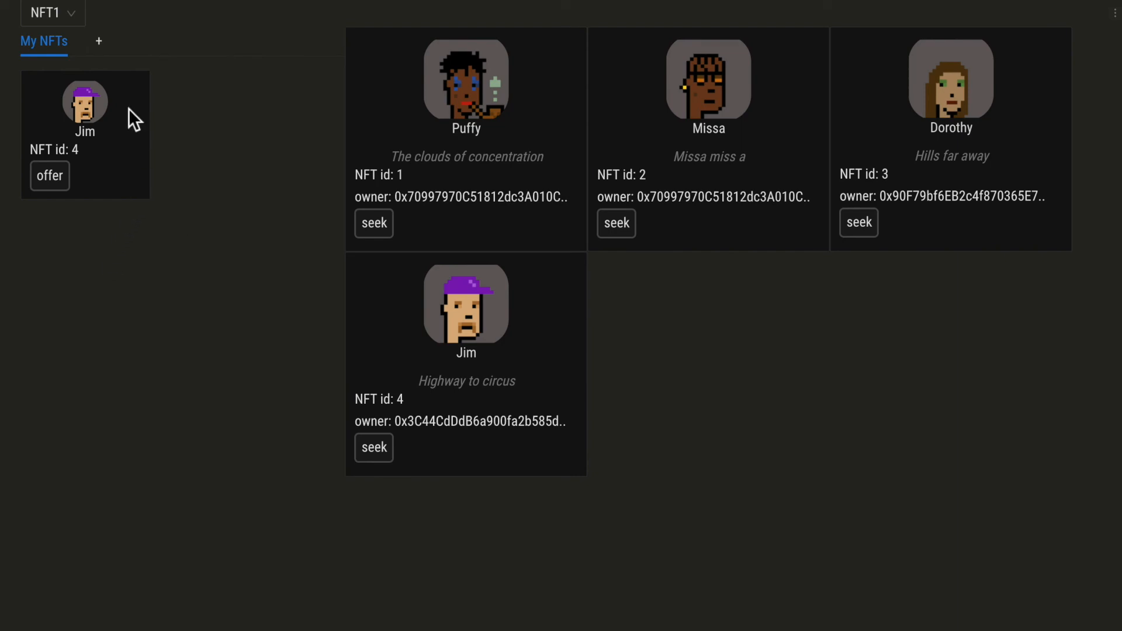
# Switch to the NFT2 collection showing Blacky owned, then start minting a new NFT
pyautogui.click(53, 13)
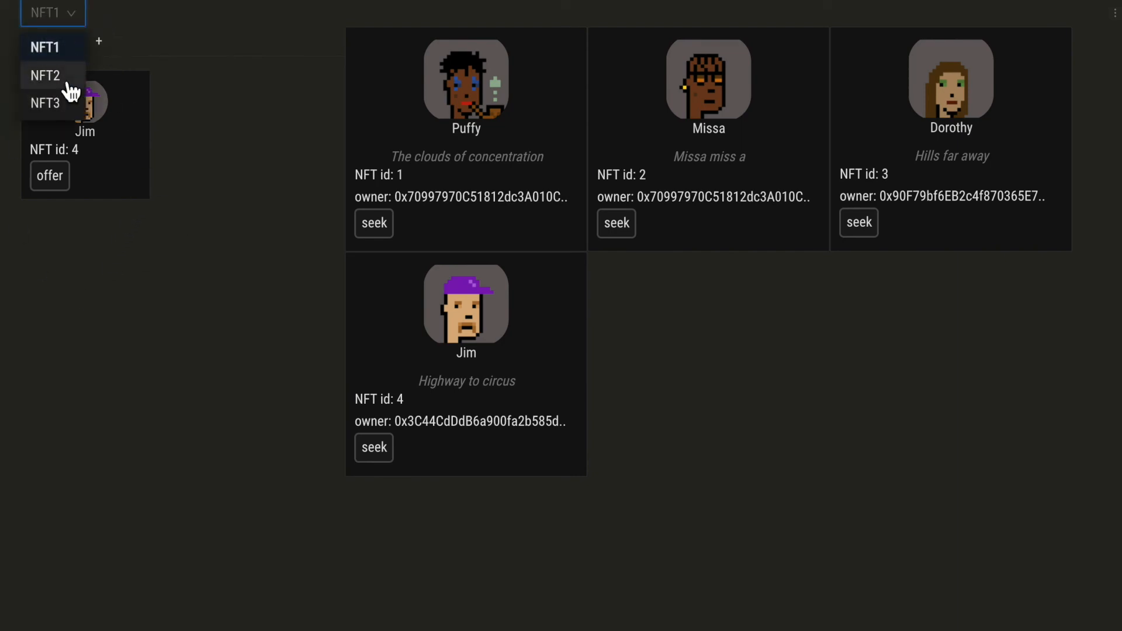
pyautogui.click(46, 74)
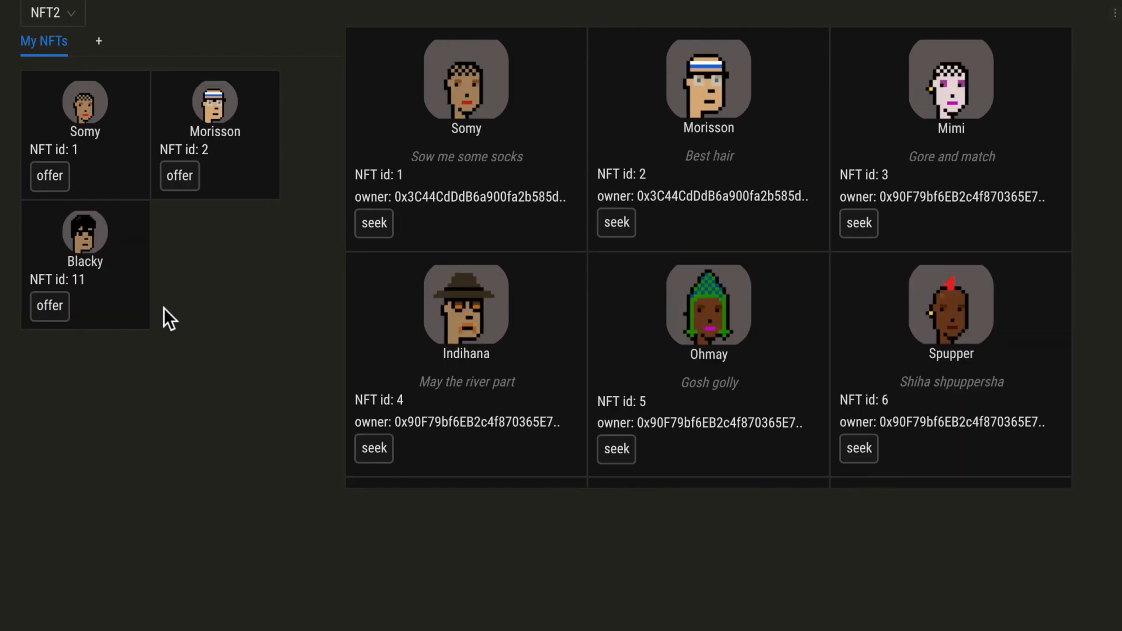
pyautogui.moveTo(206, 305)
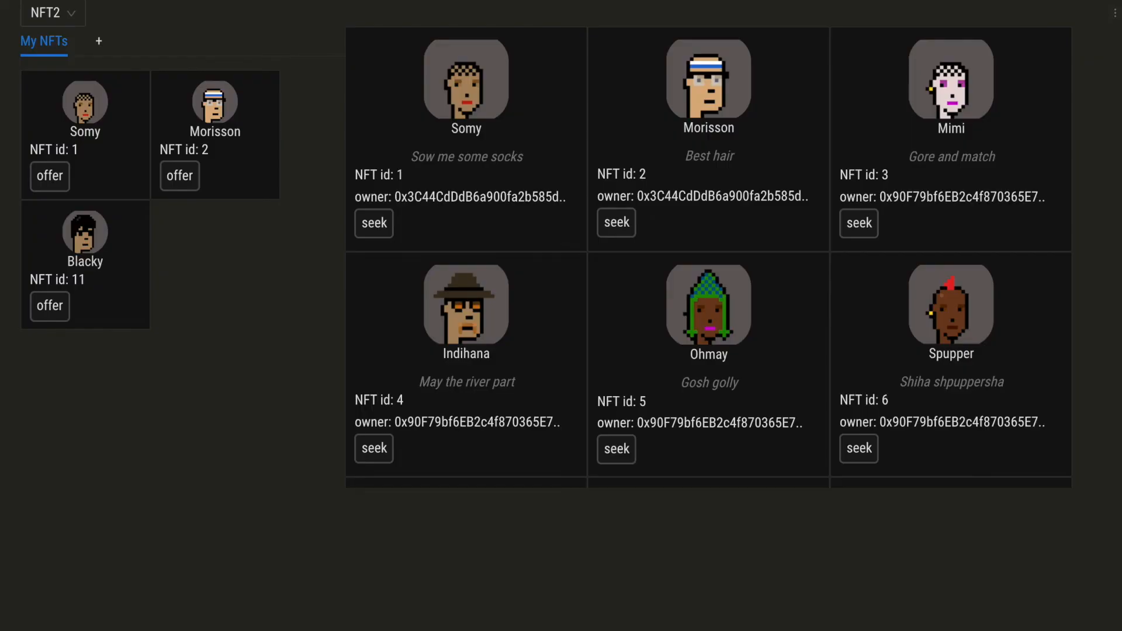
pyautogui.moveTo(98, 41)
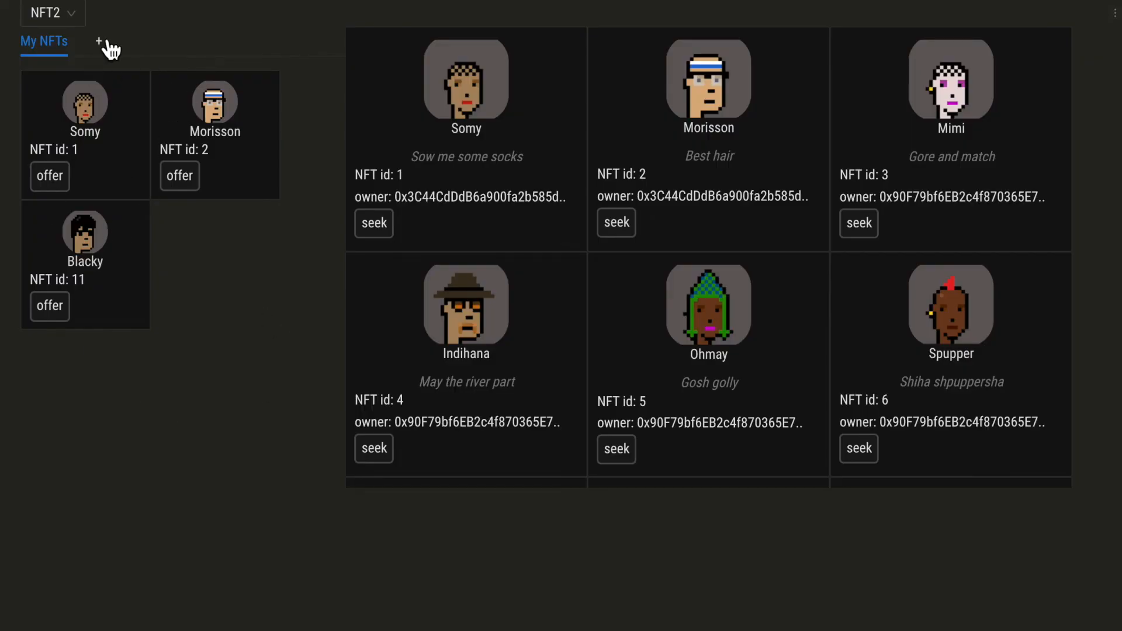
pyautogui.click(98, 42)
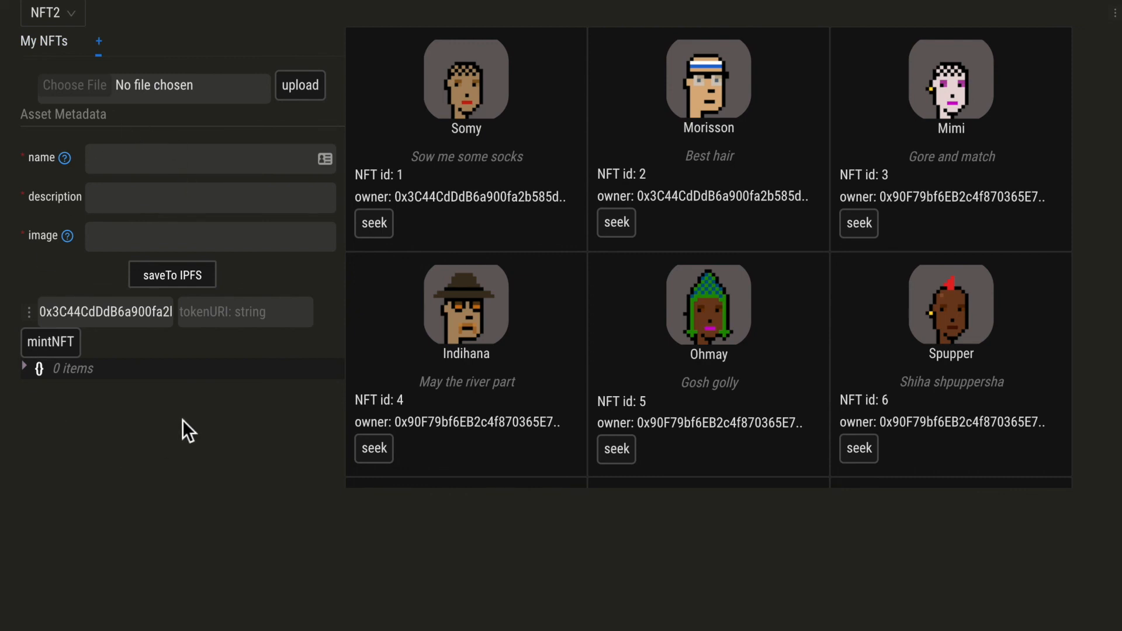